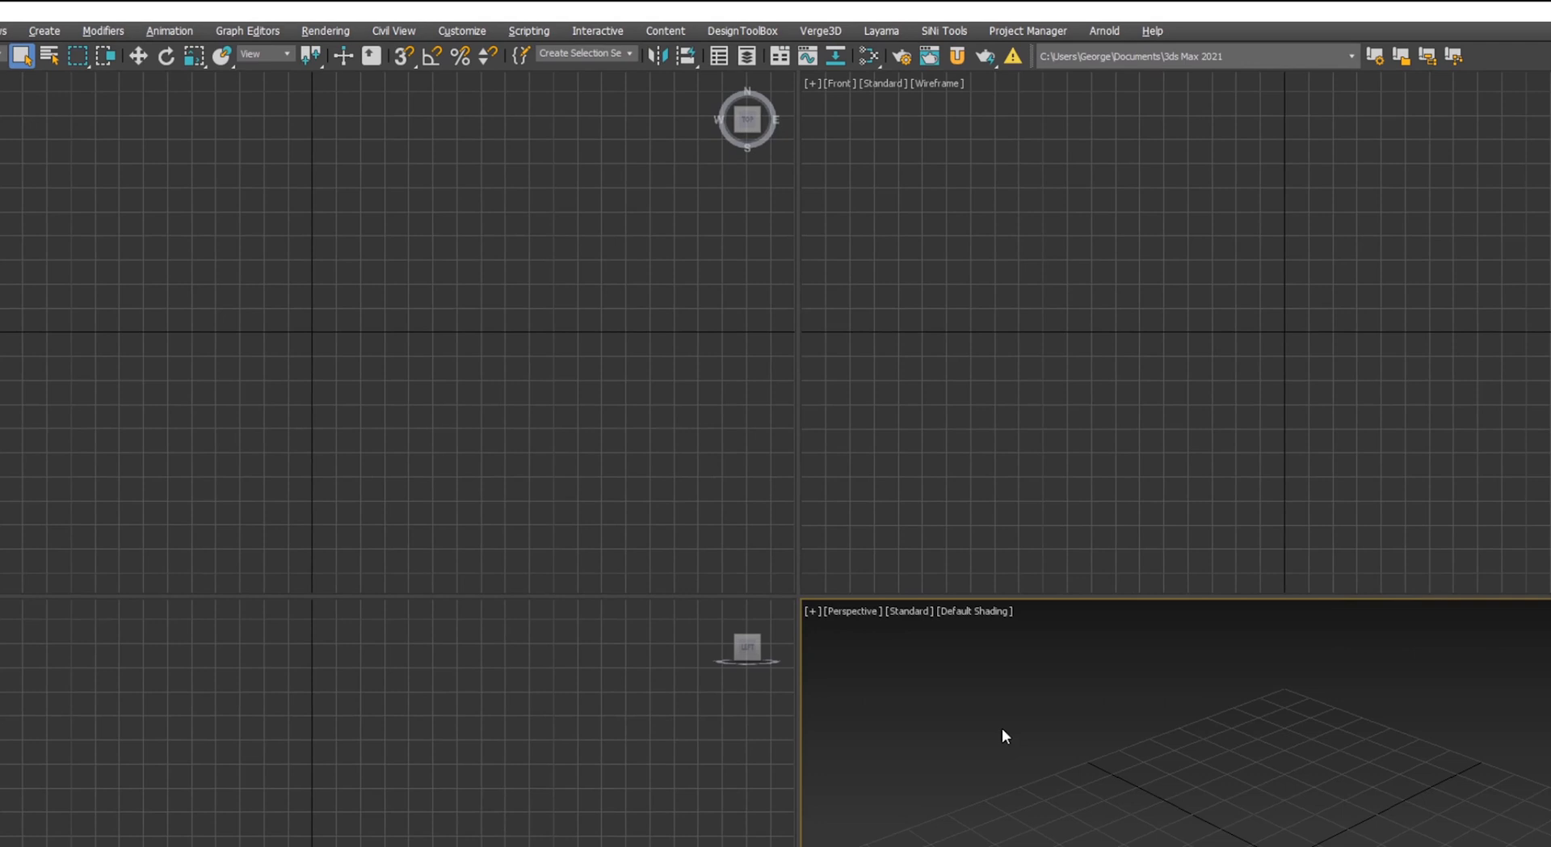
Browse interface schemes to DefaultUI.ui, then close the dialog without loading anything
click(462, 31)
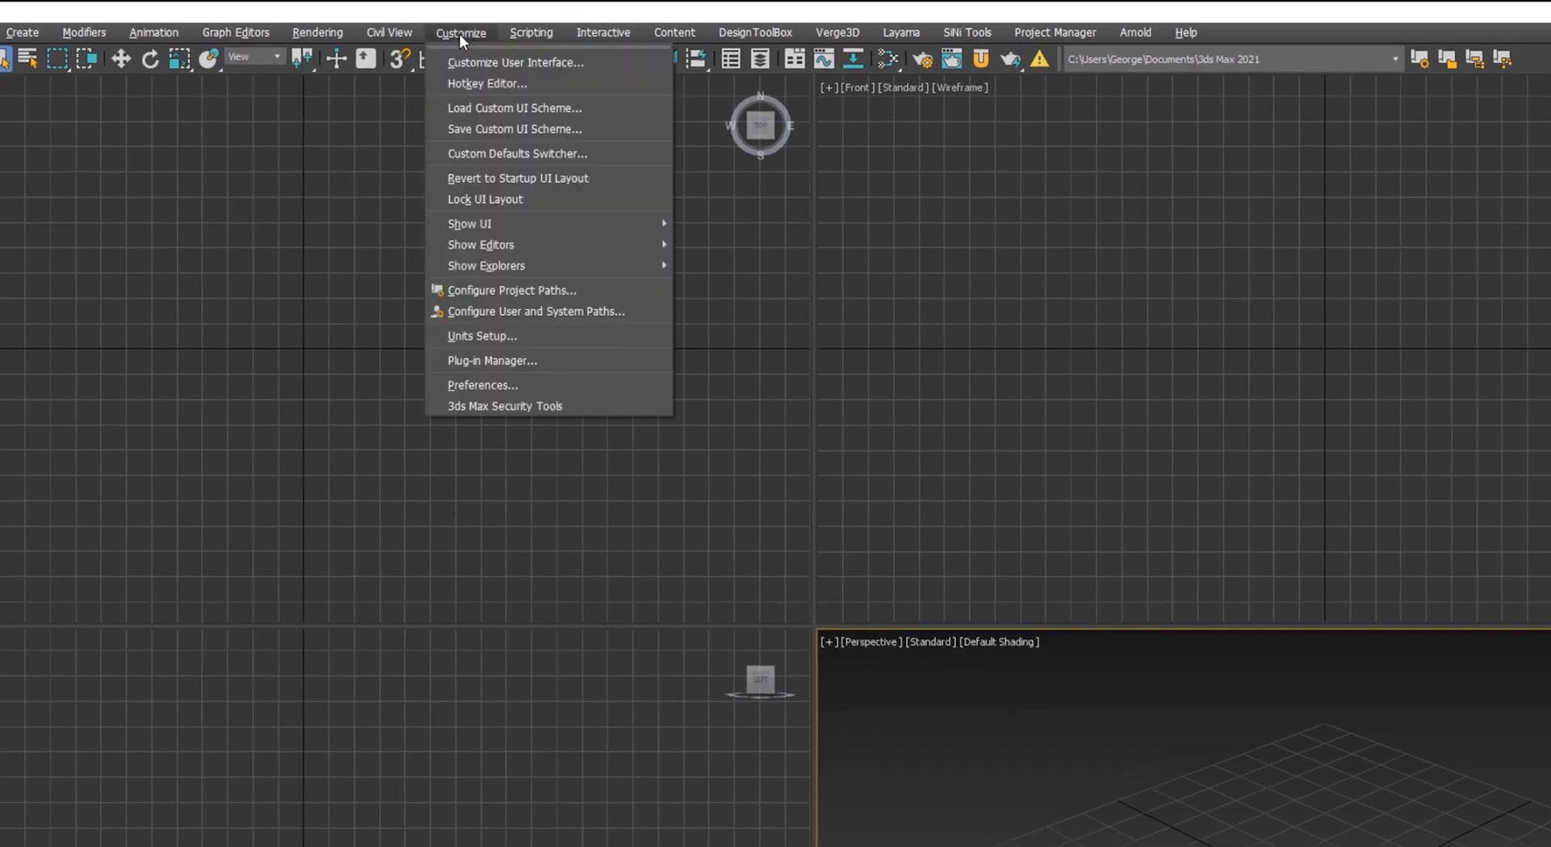
click(514, 106)
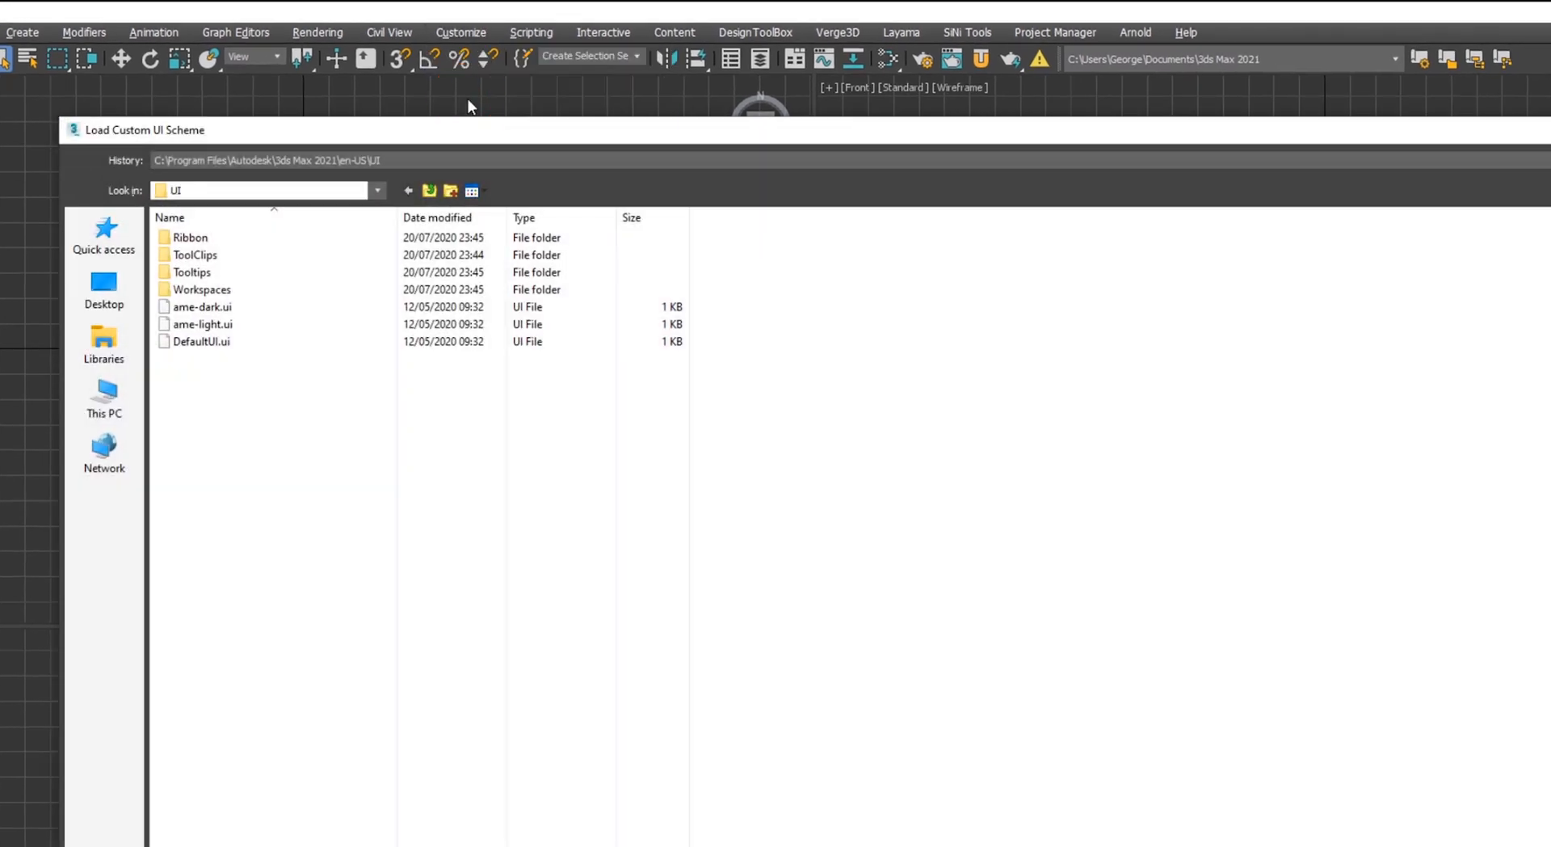
click(202, 323)
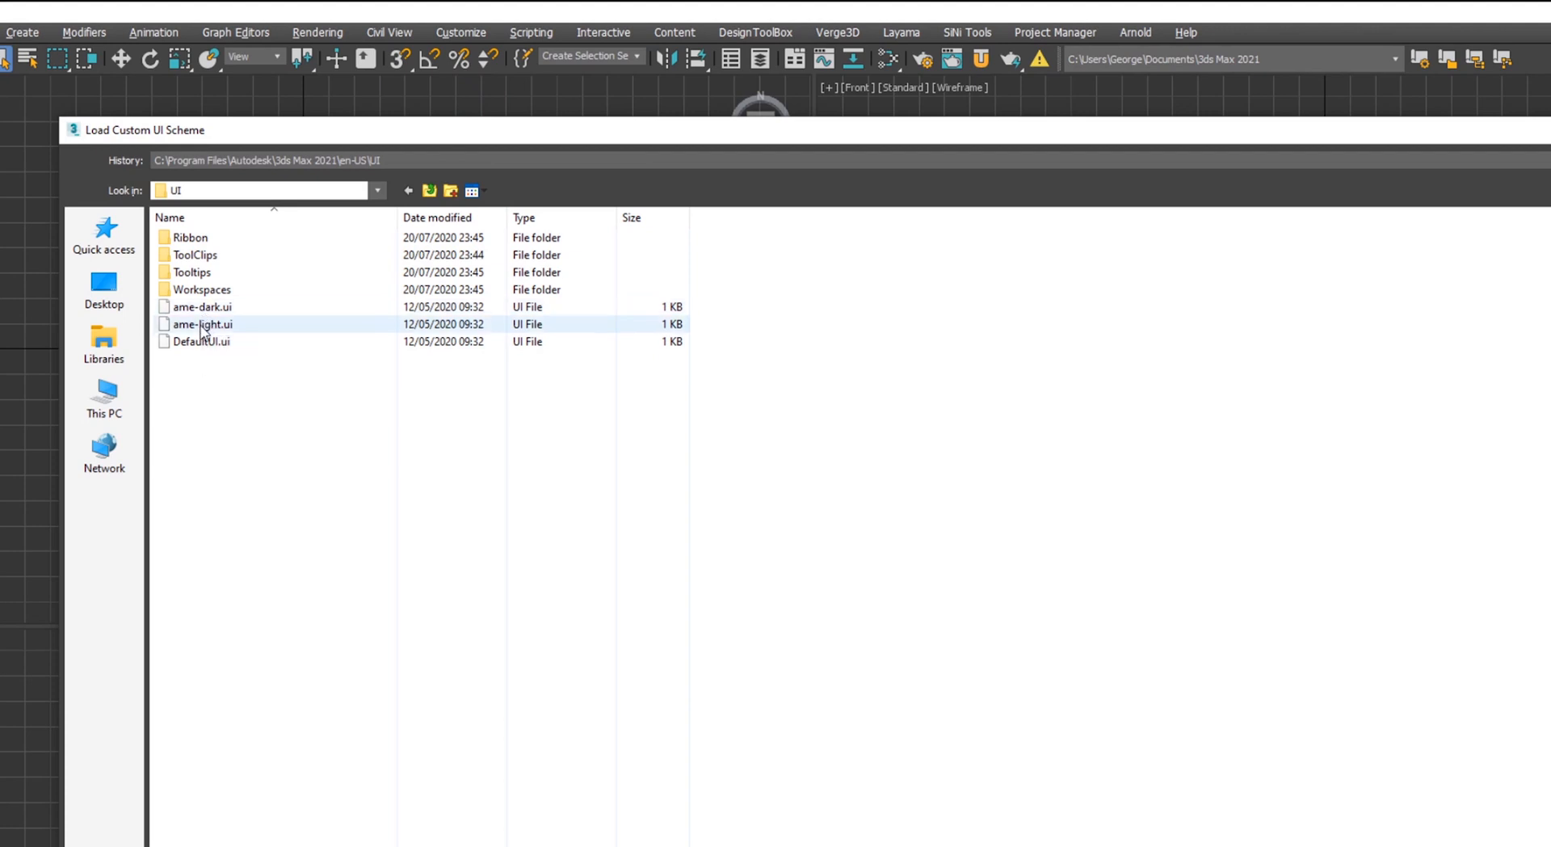
click(217, 424)
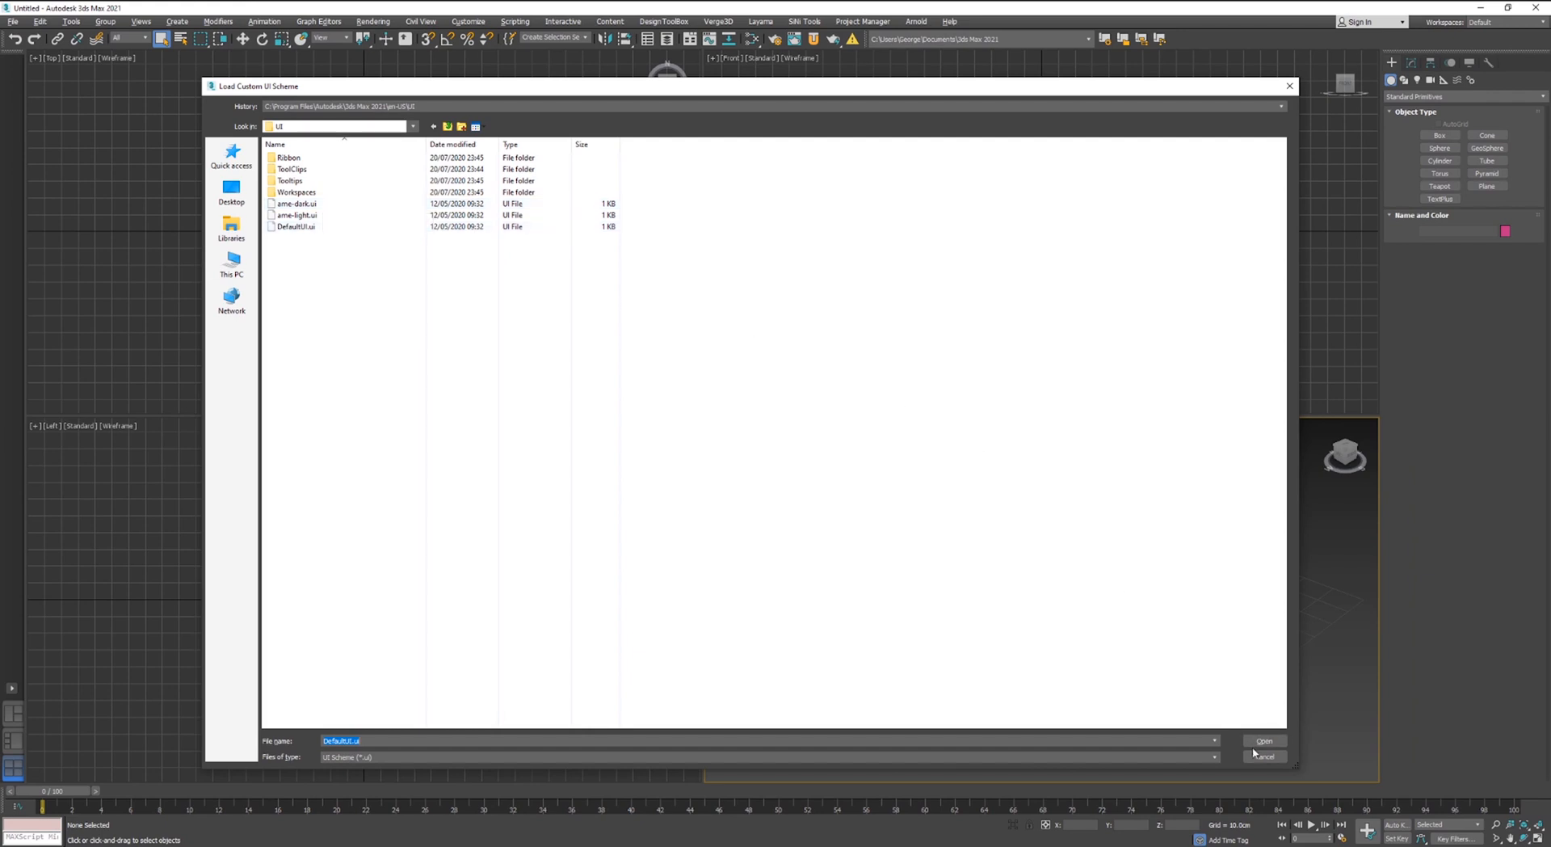
click(1265, 756)
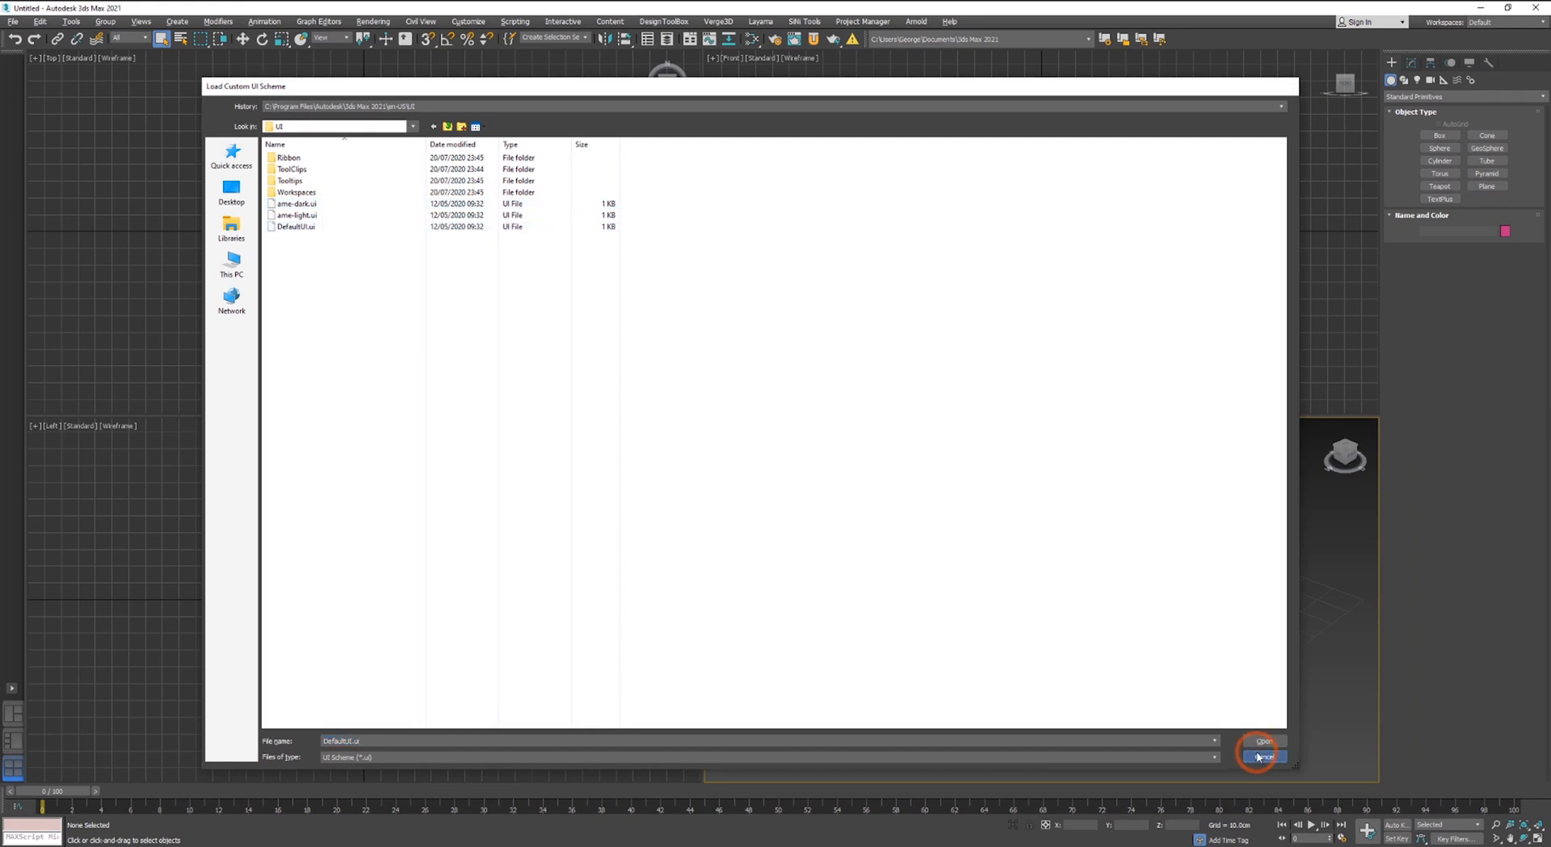
click(1263, 756)
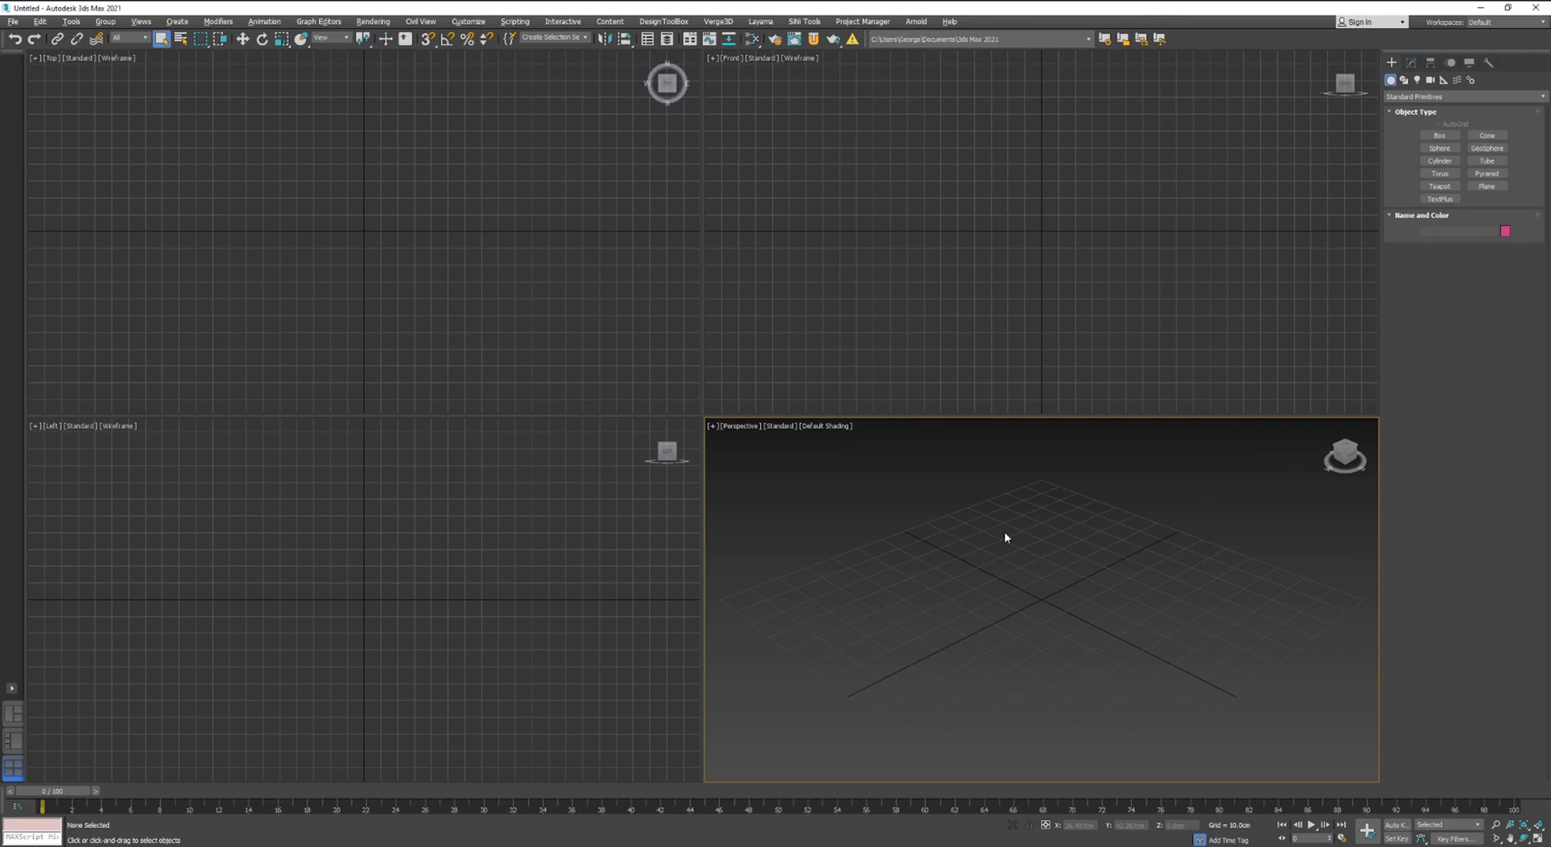
mouse_move(540, 294)
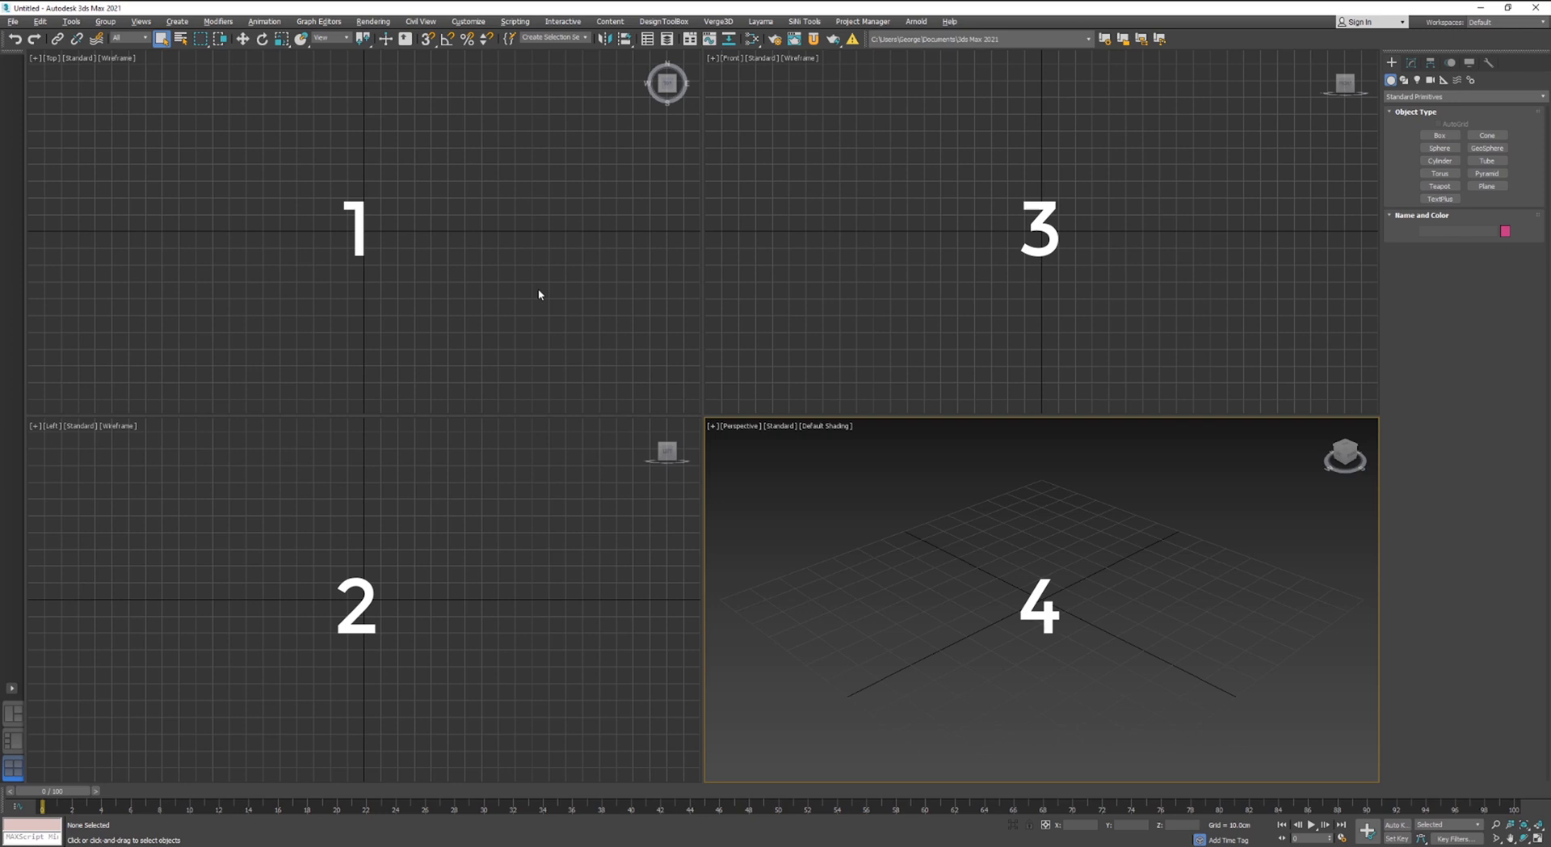
Make the Top view in the upper-left quadrant the active viewport
click(540, 291)
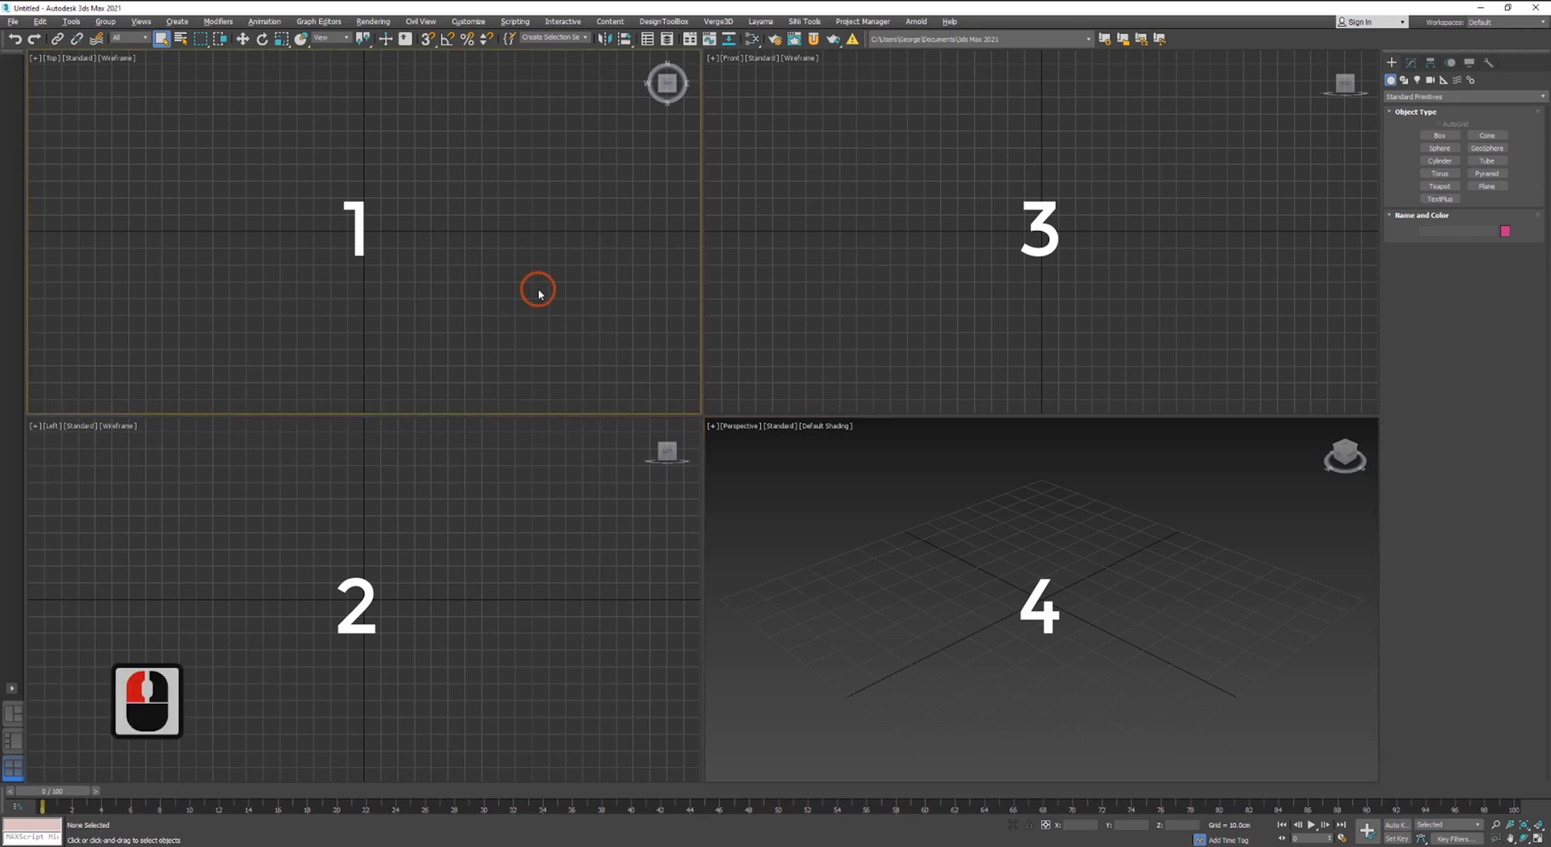
click(840, 341)
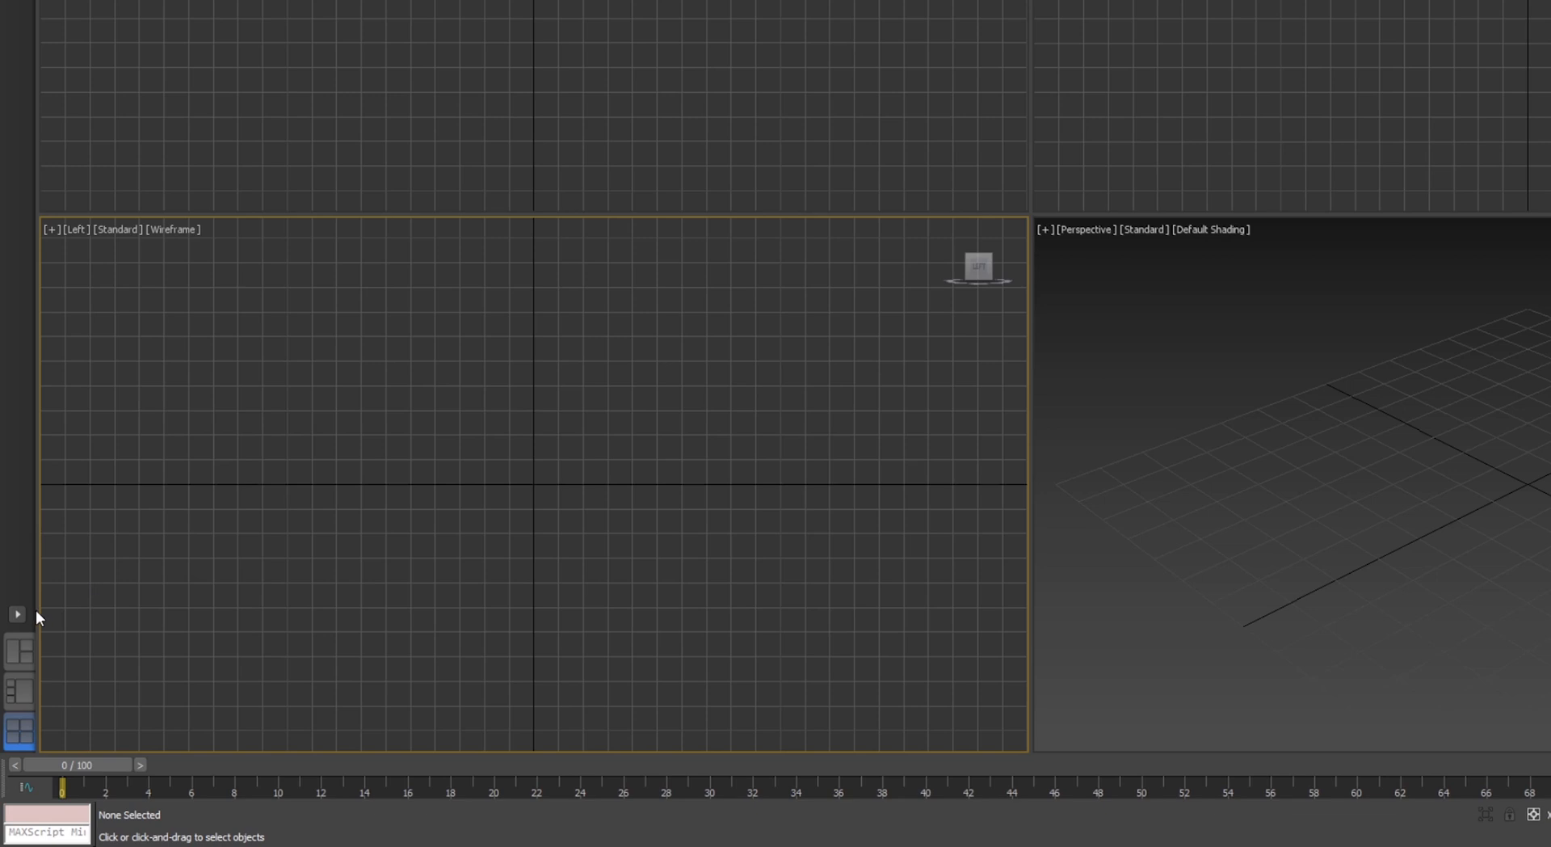
Switch the preset viewport layout to a single large view, then to two stacked views
click(15, 613)
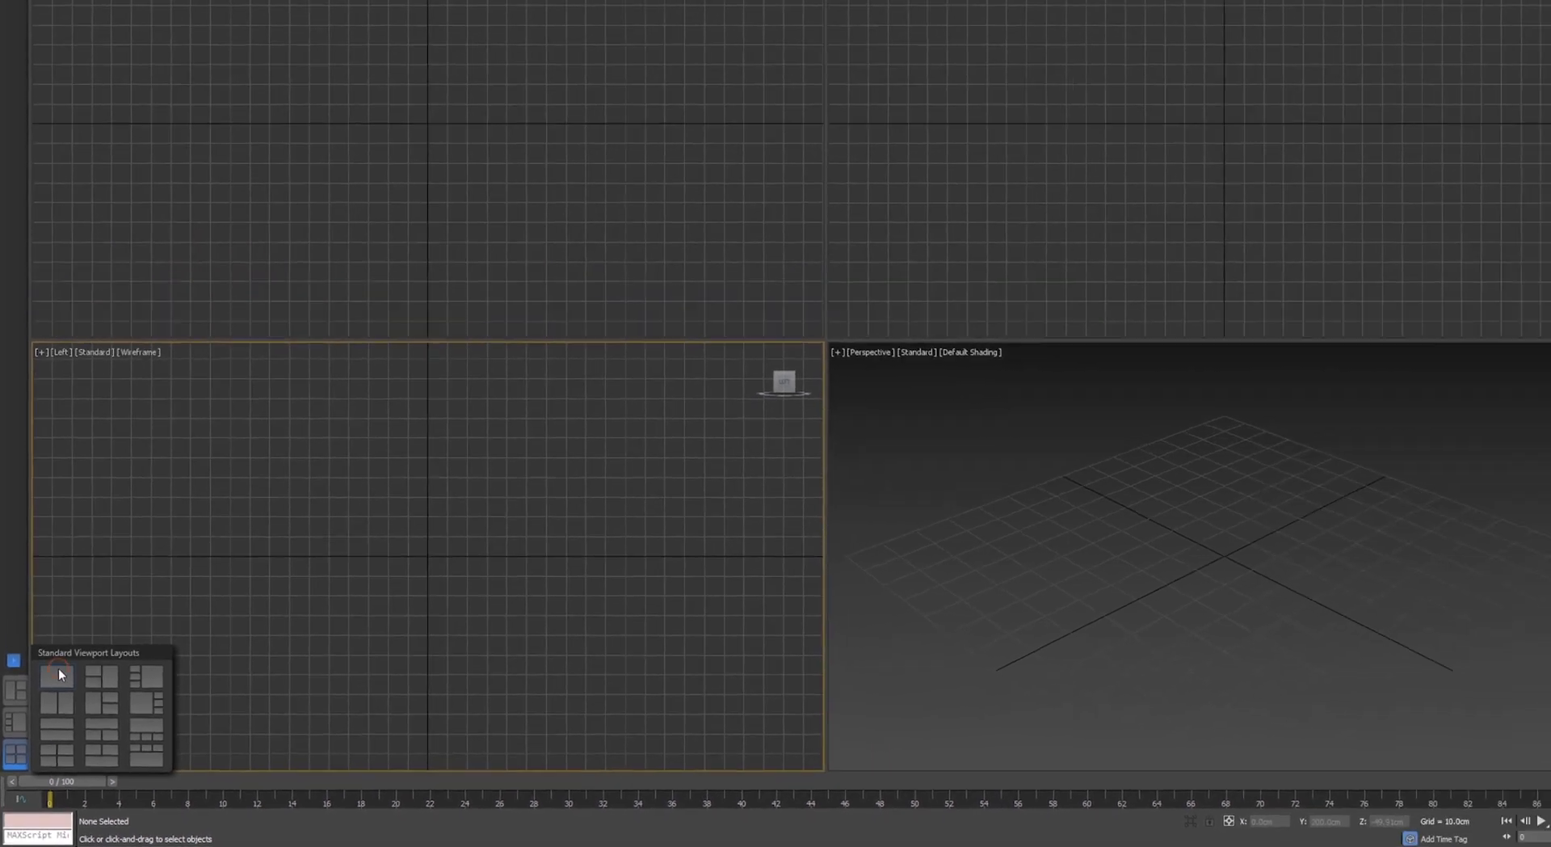
click(52, 675)
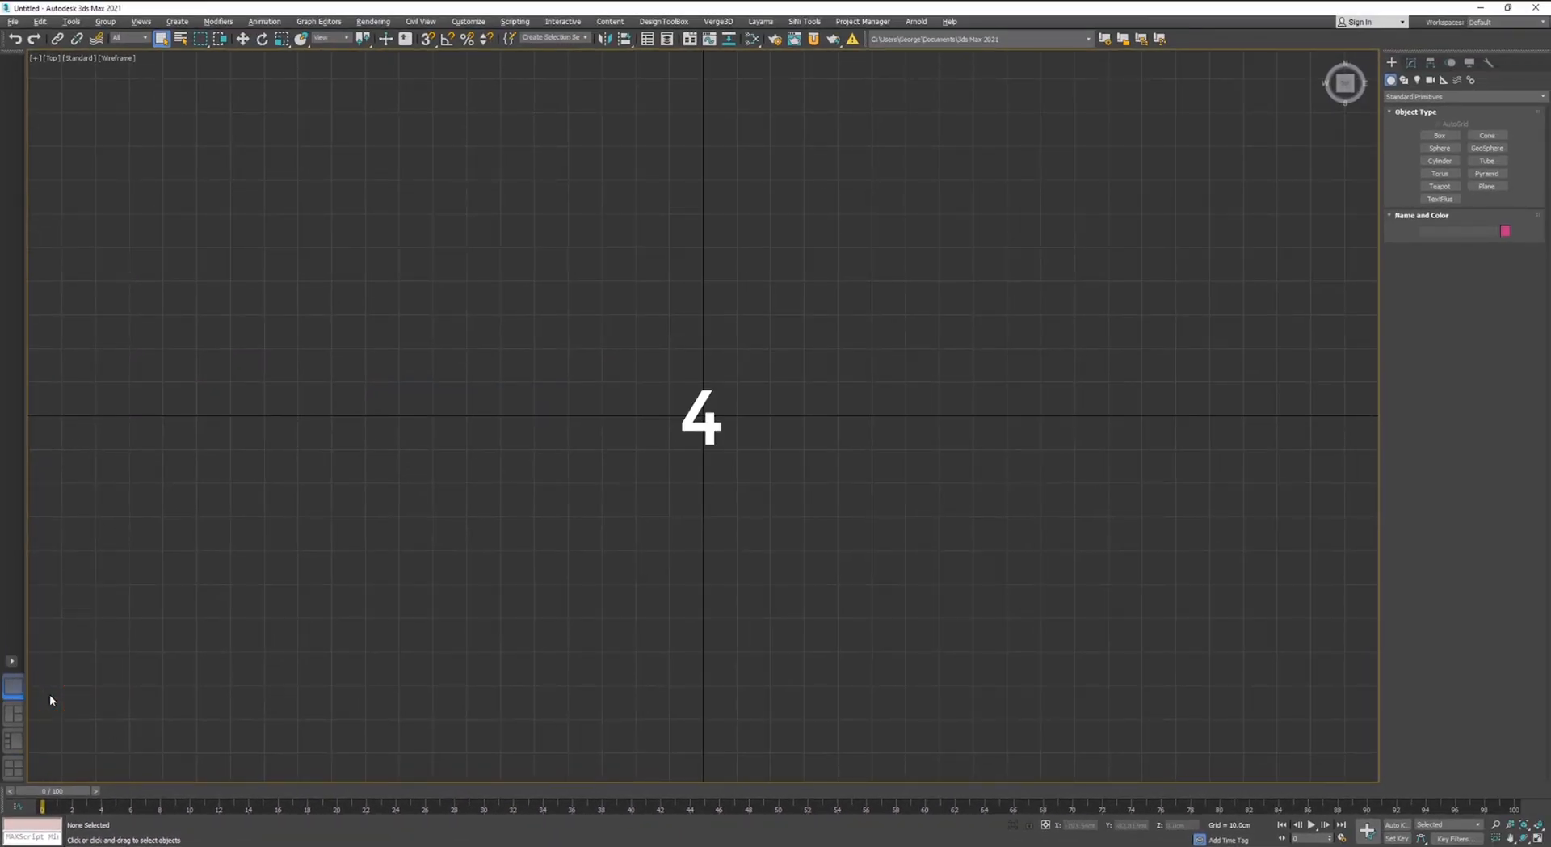
click(10, 685)
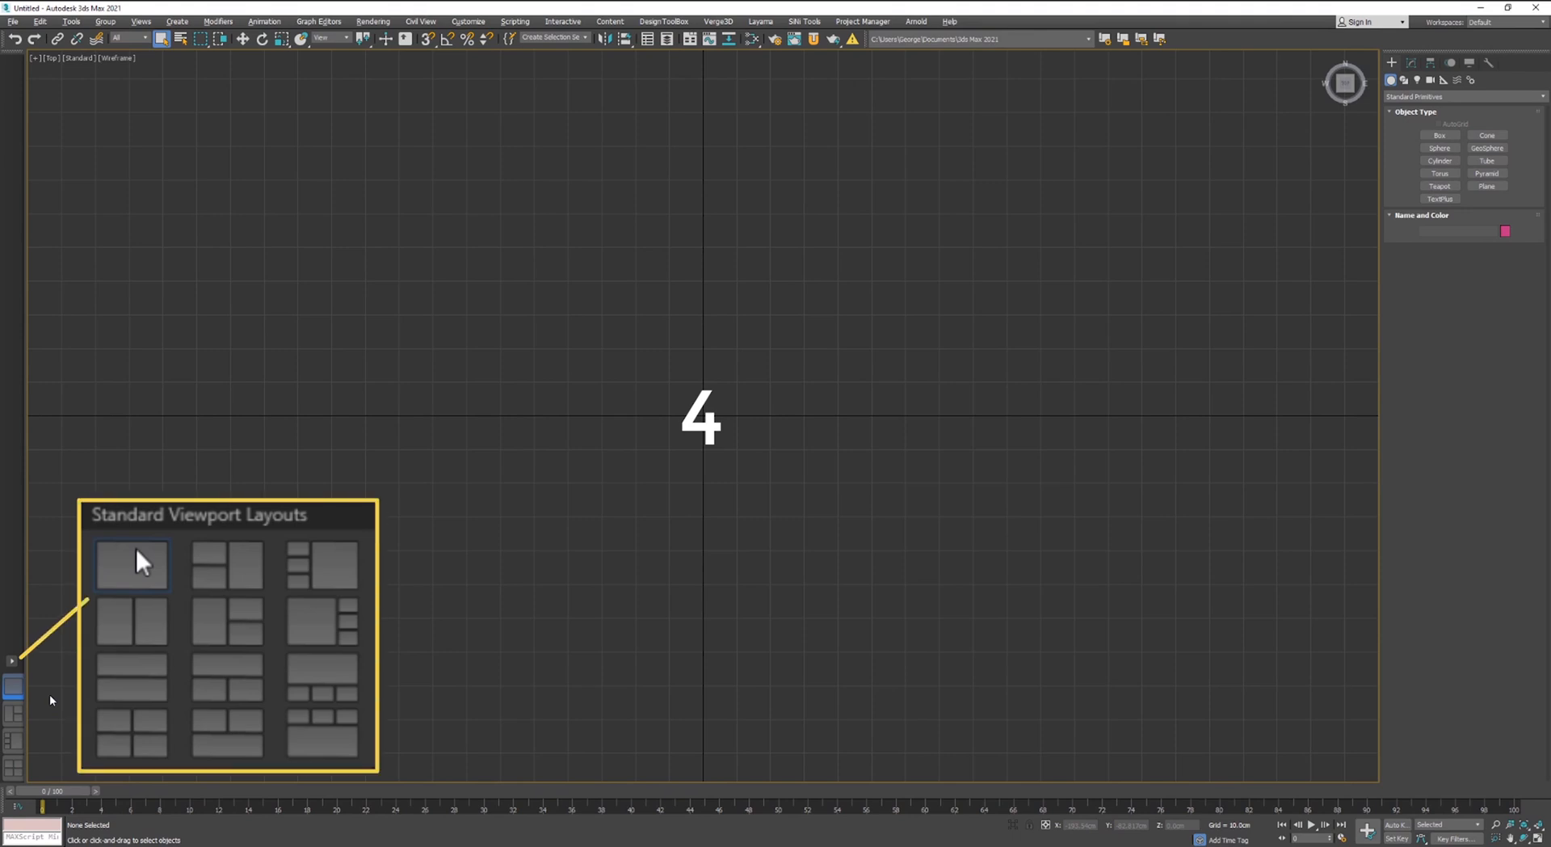
click(134, 566)
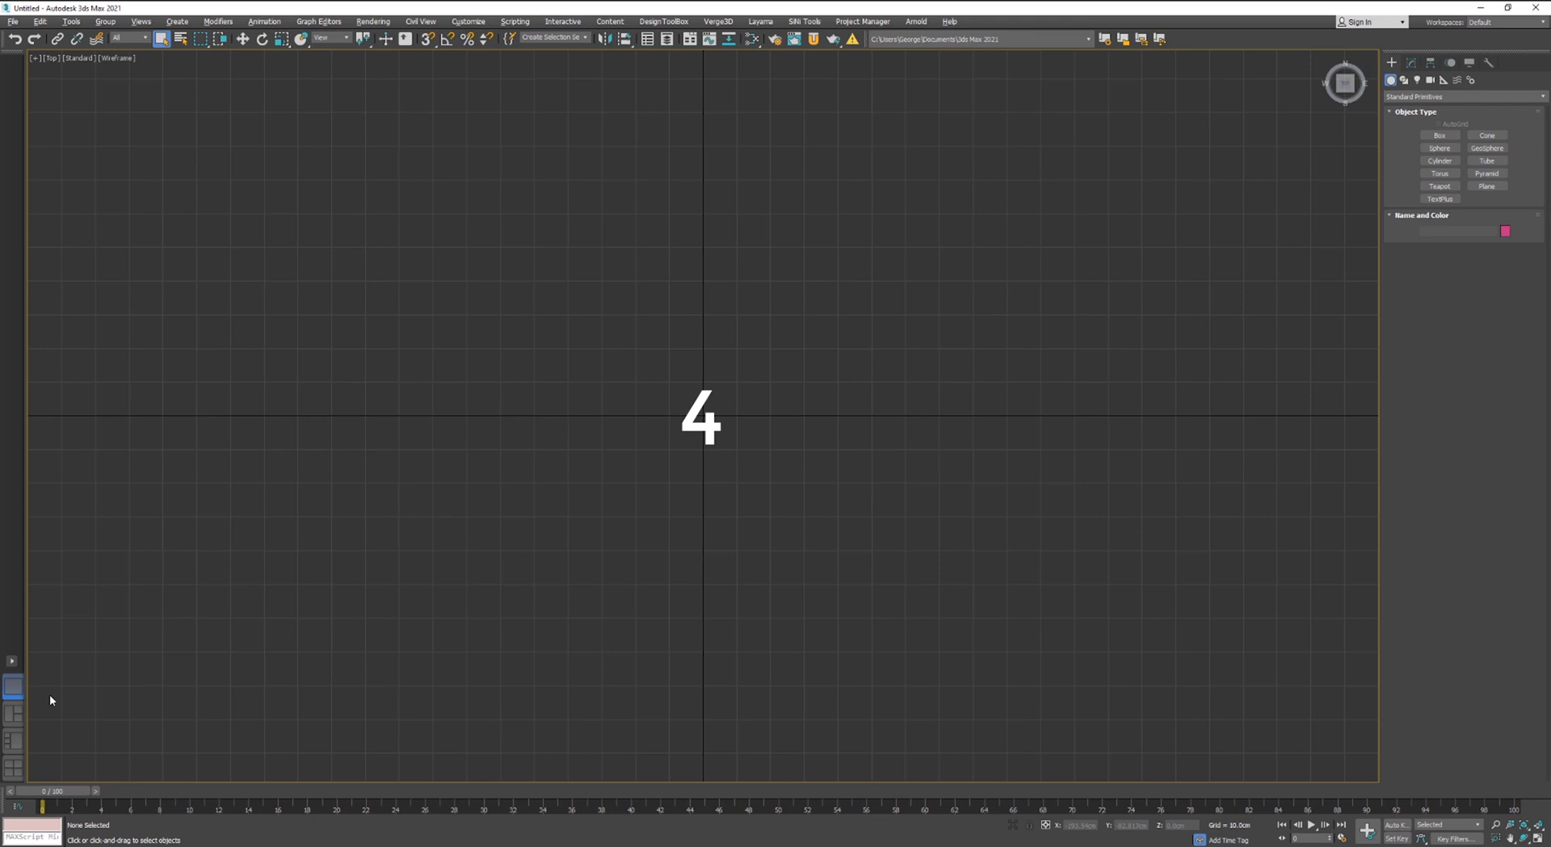
click(9, 682)
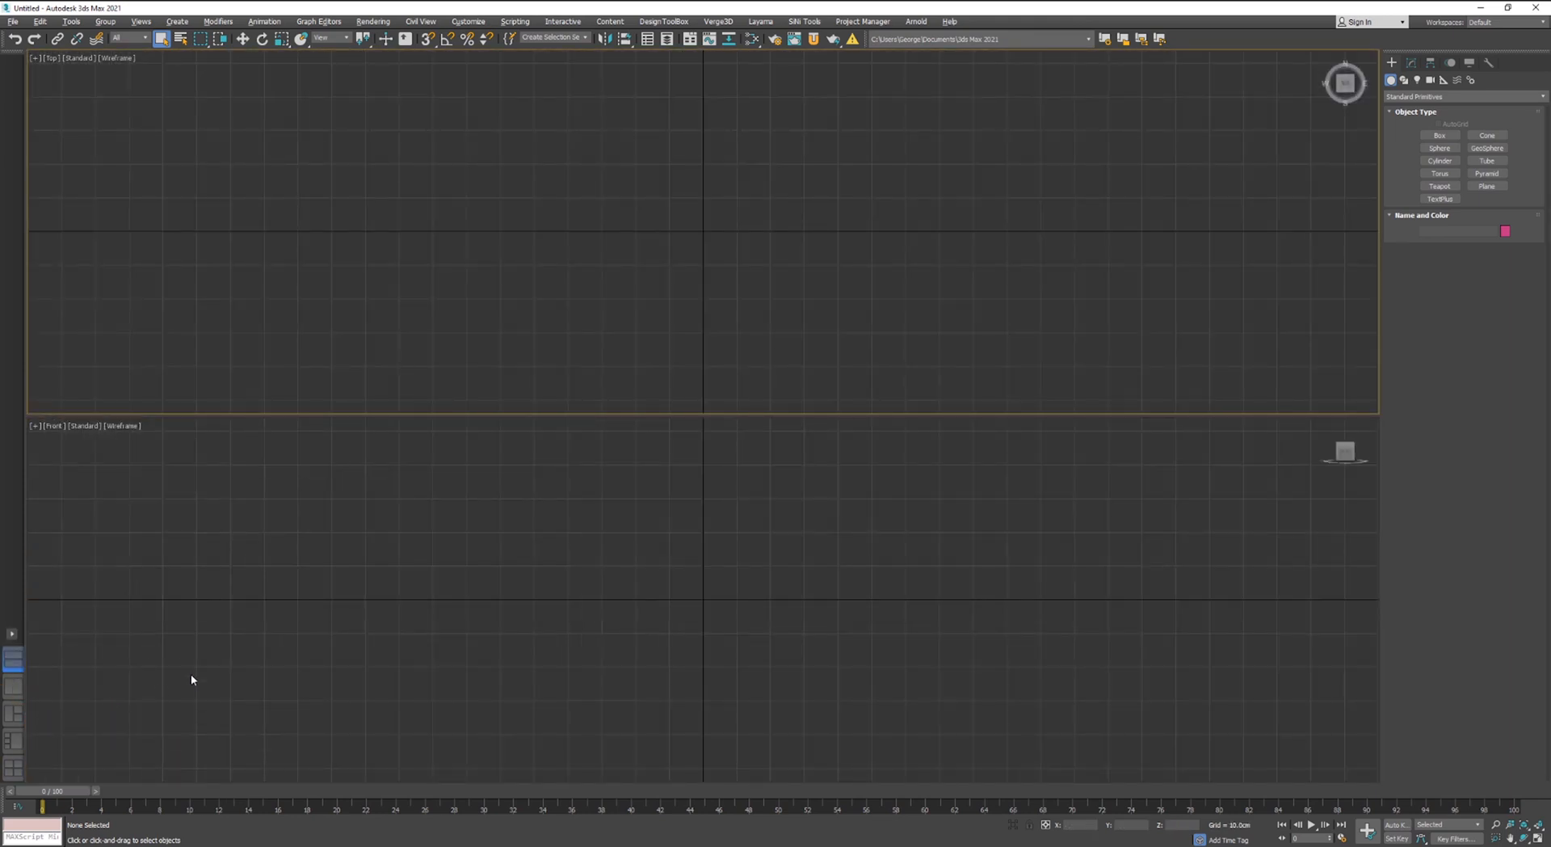
mouse_move(705, 422)
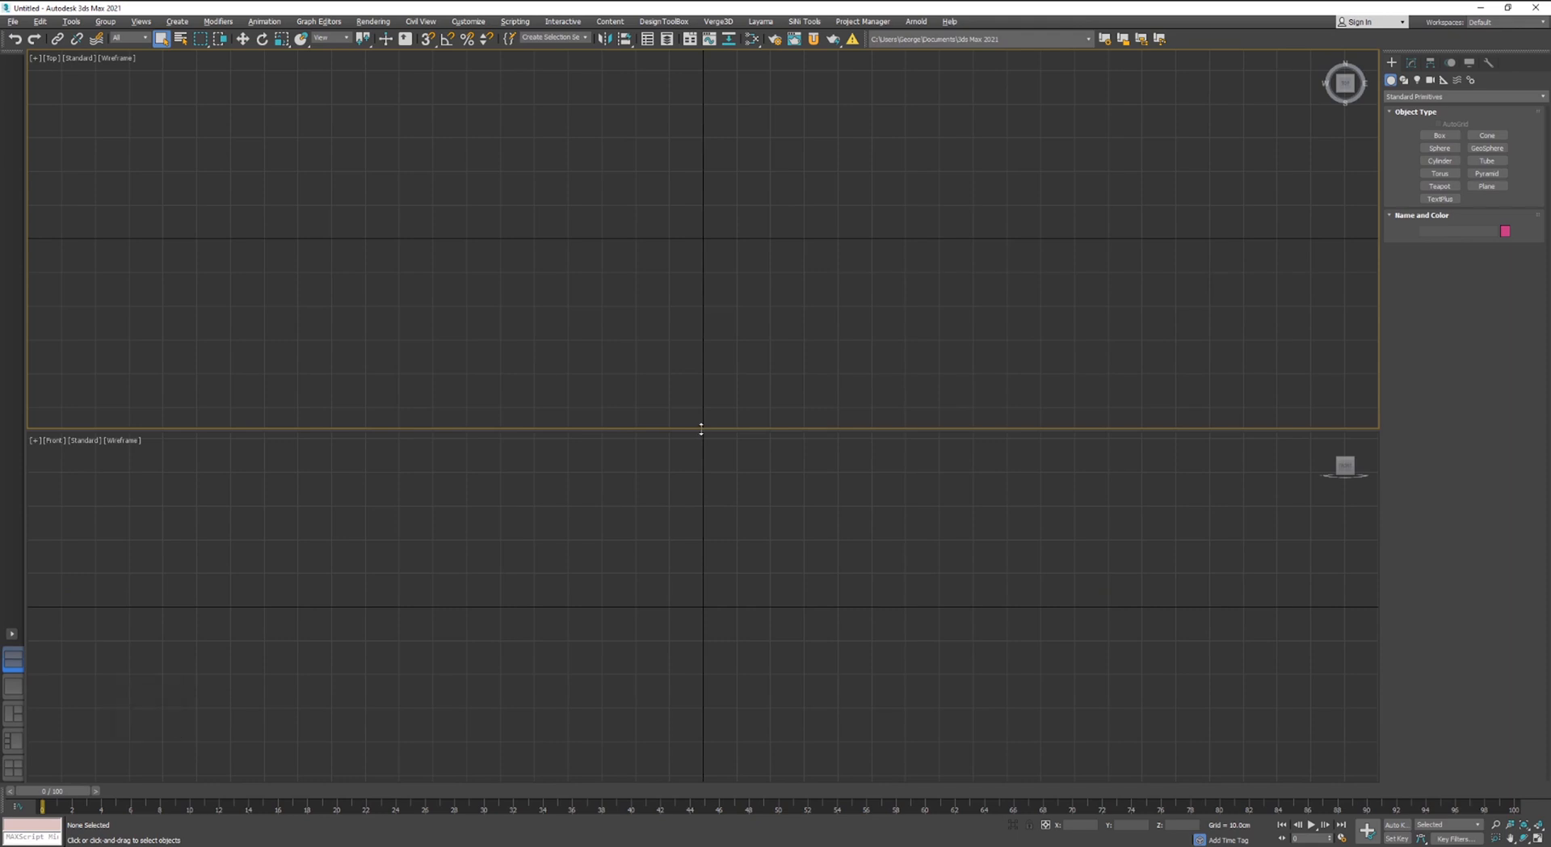
mouse_move(31, 765)
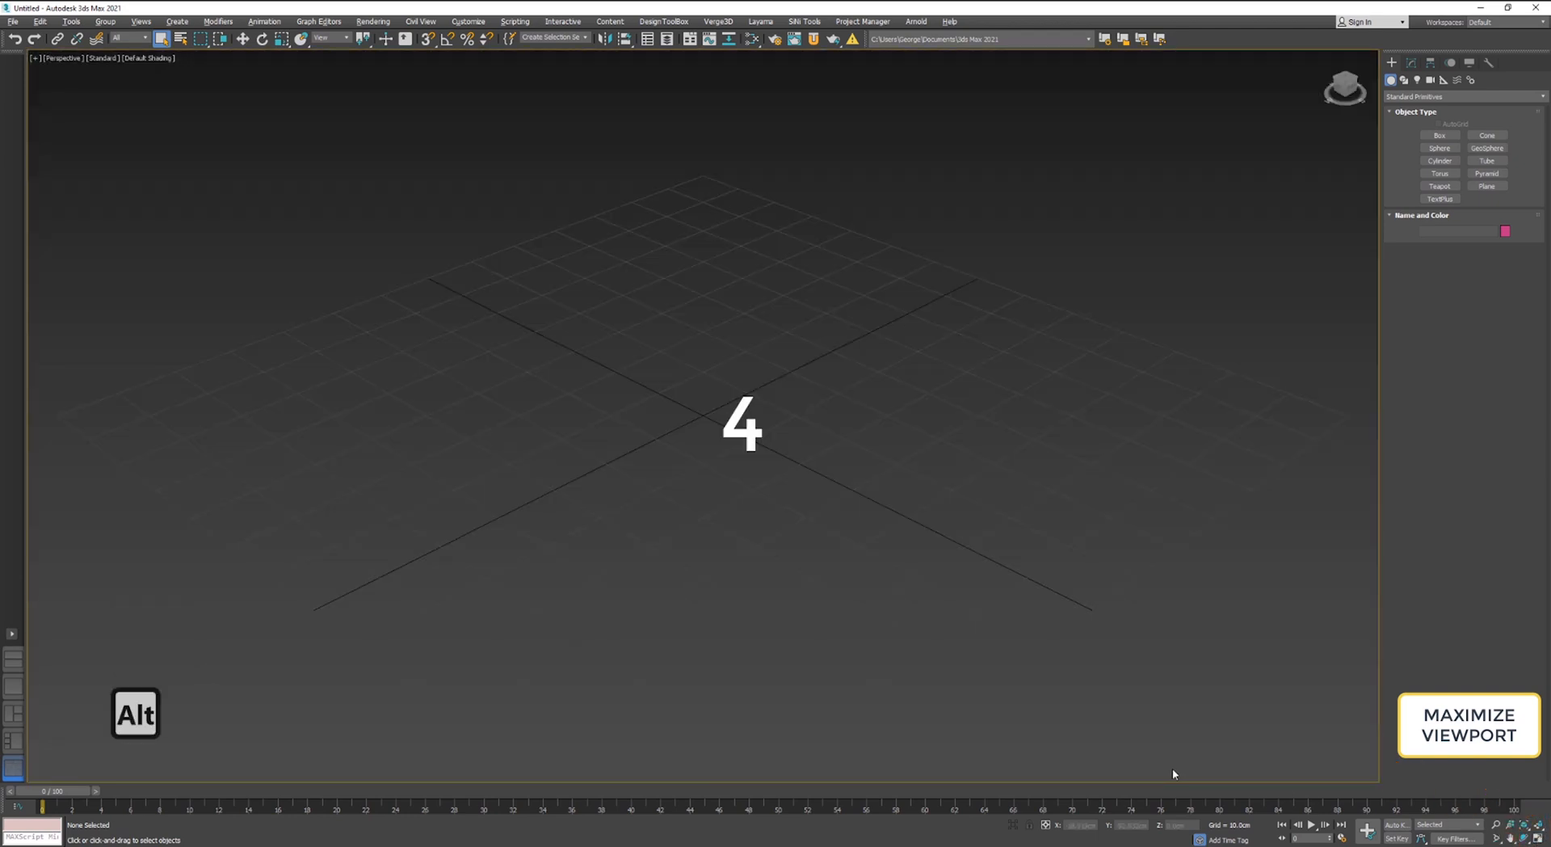
Maximize the Perspective viewport to fill the workspace with Alt+W
key(alt+w)
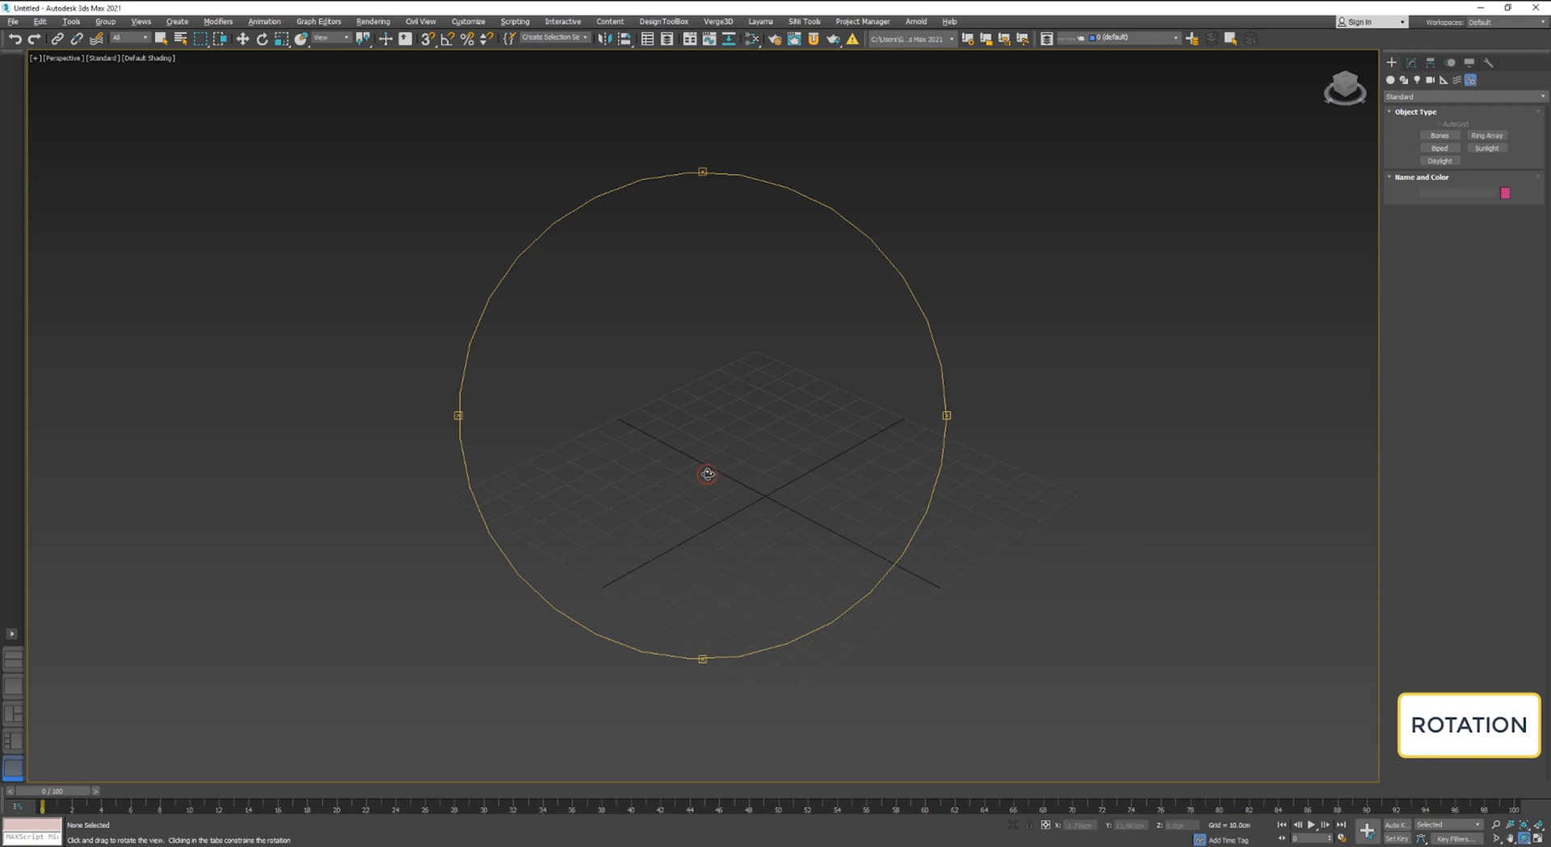
Orbit the Perspective view around the empty grid, tilting edge-on and back above
drag(708, 474, 893, 422)
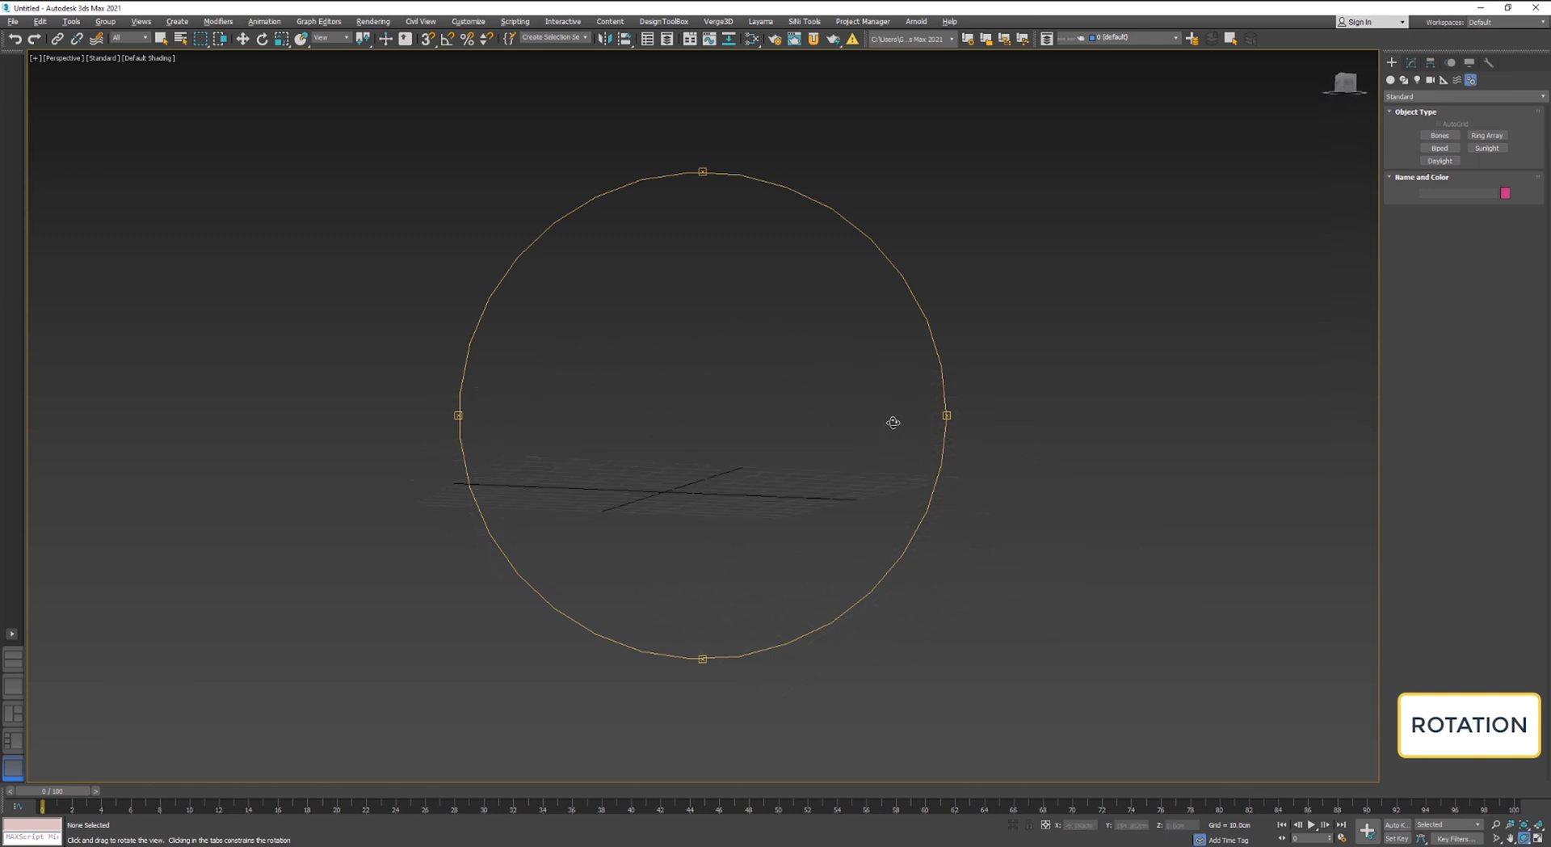
drag(893, 421, 730, 472)
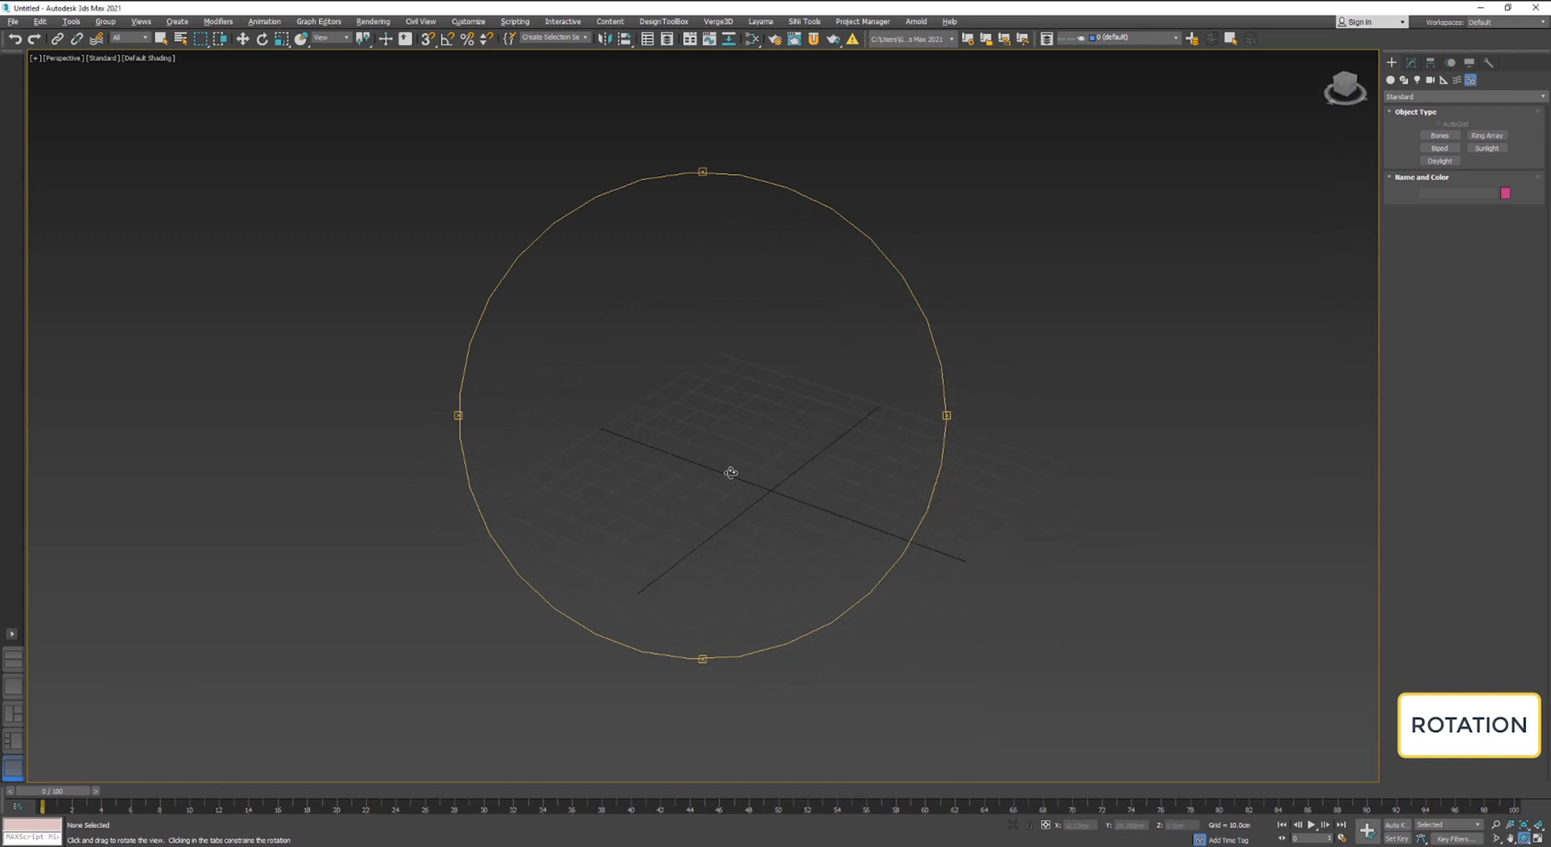
drag(730, 472, 848, 506)
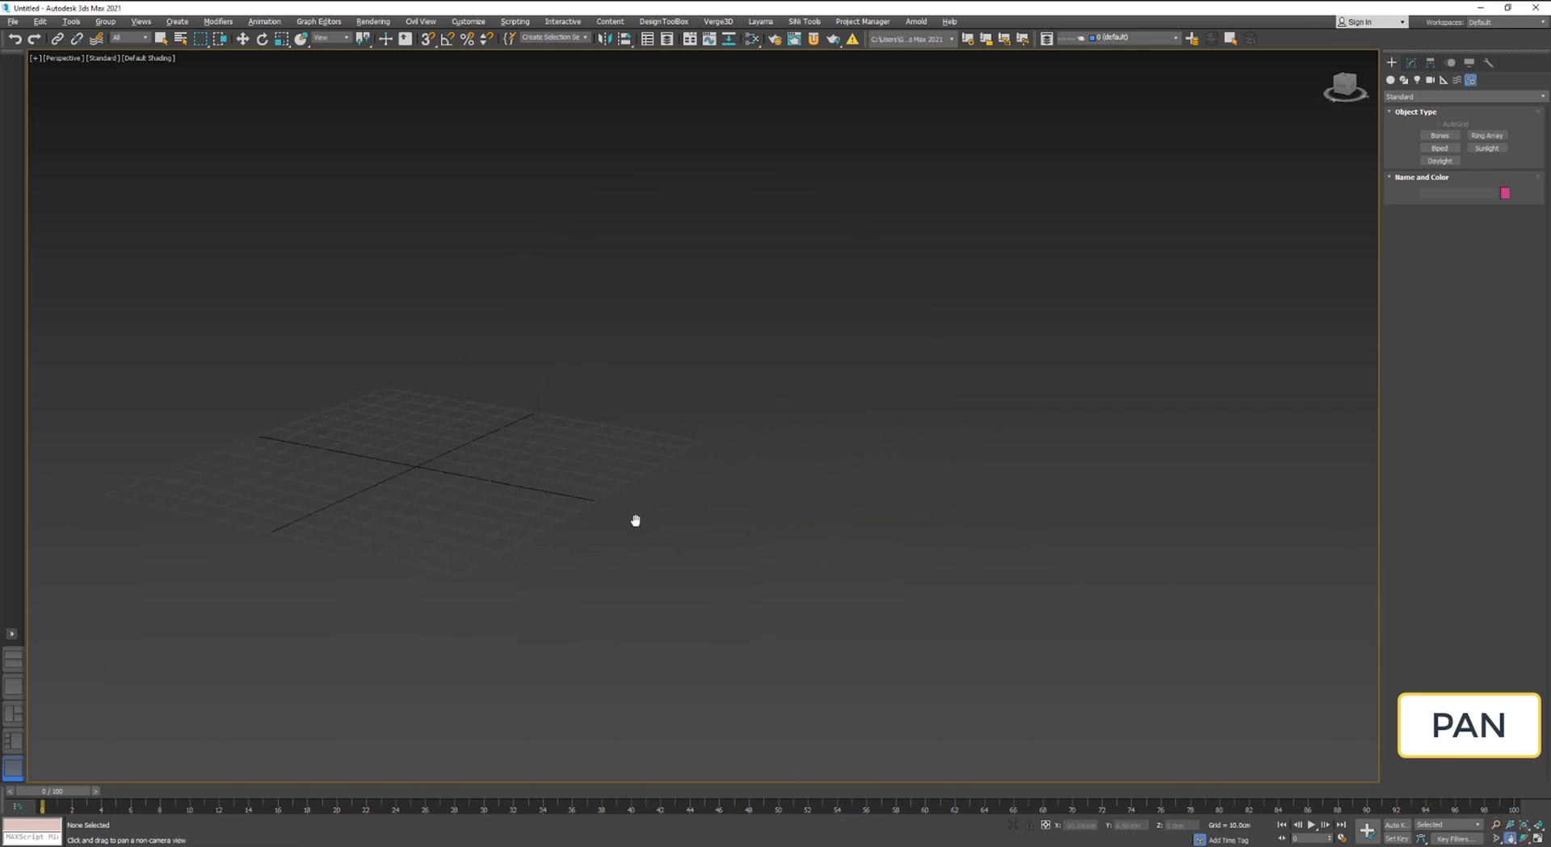
Pan the Perspective view so the grid slides left, right and back left
drag(635, 519, 1235, 527)
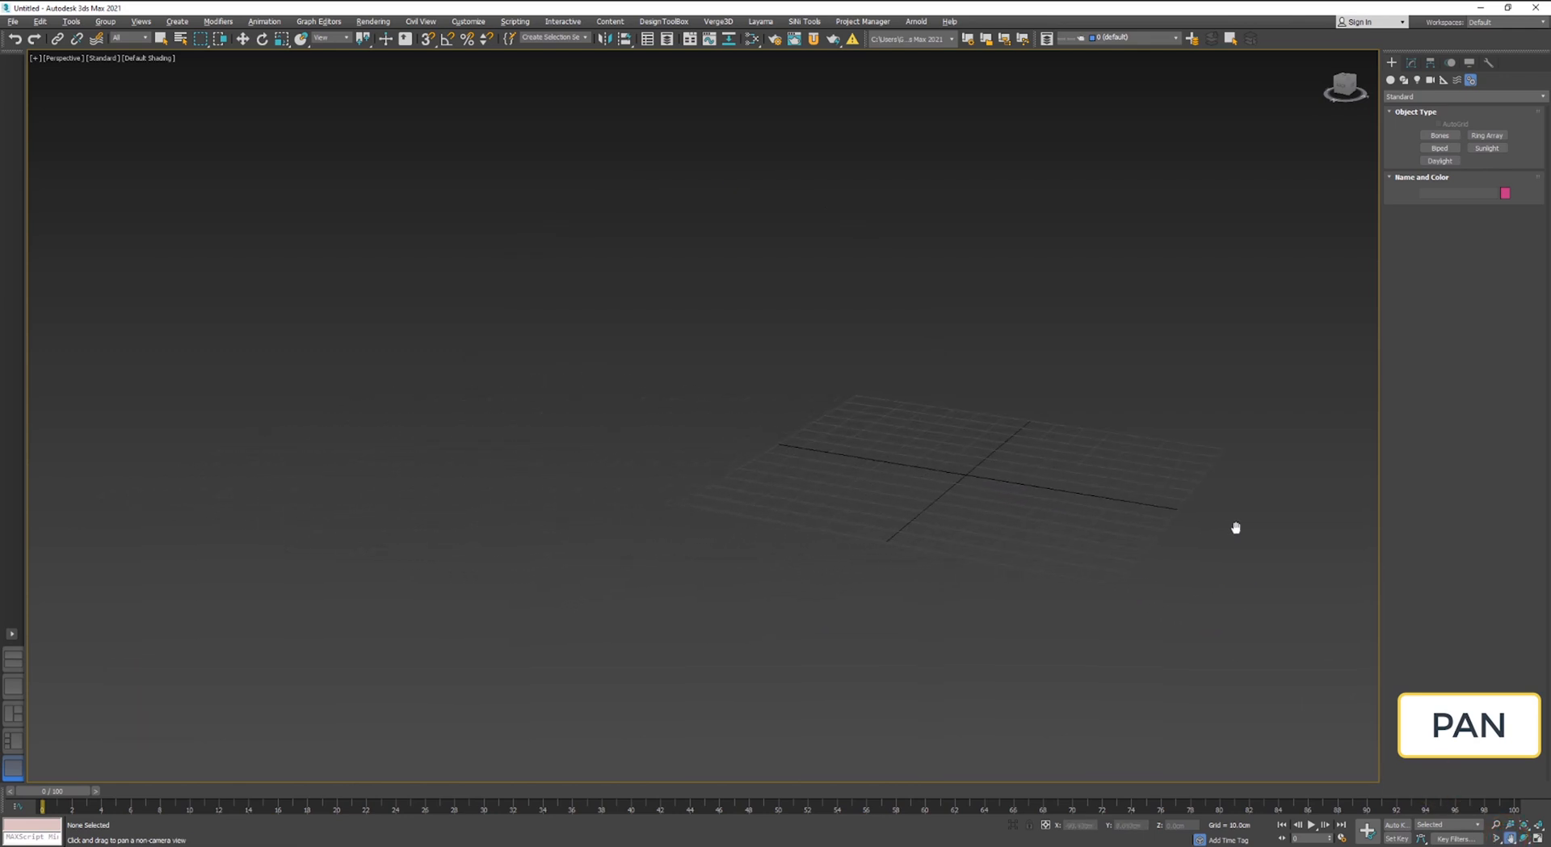
drag(1235, 527, 733, 522)
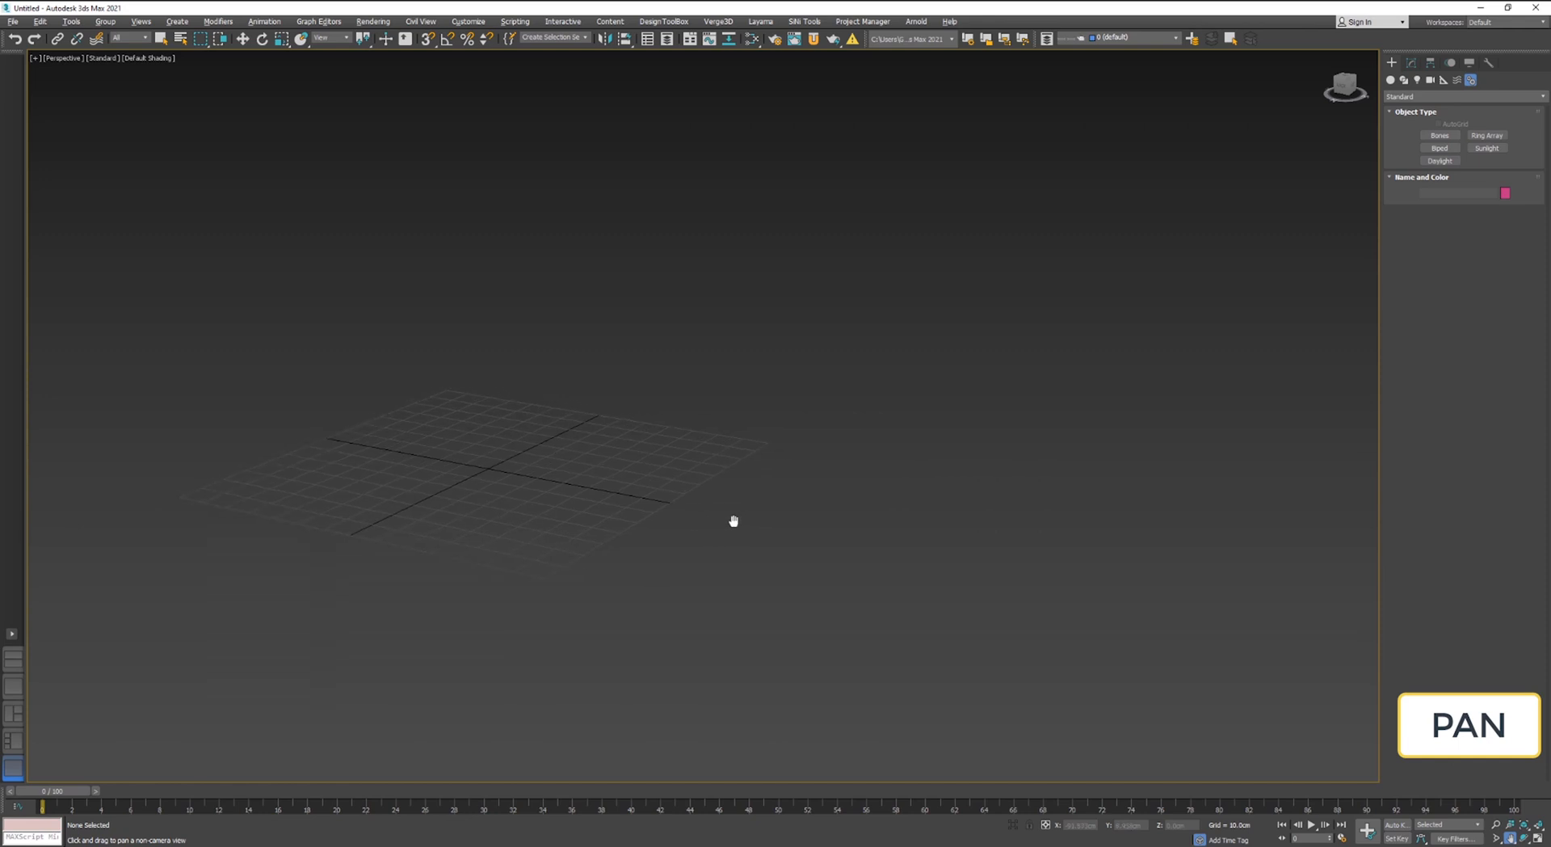
drag(733, 520, 988, 226)
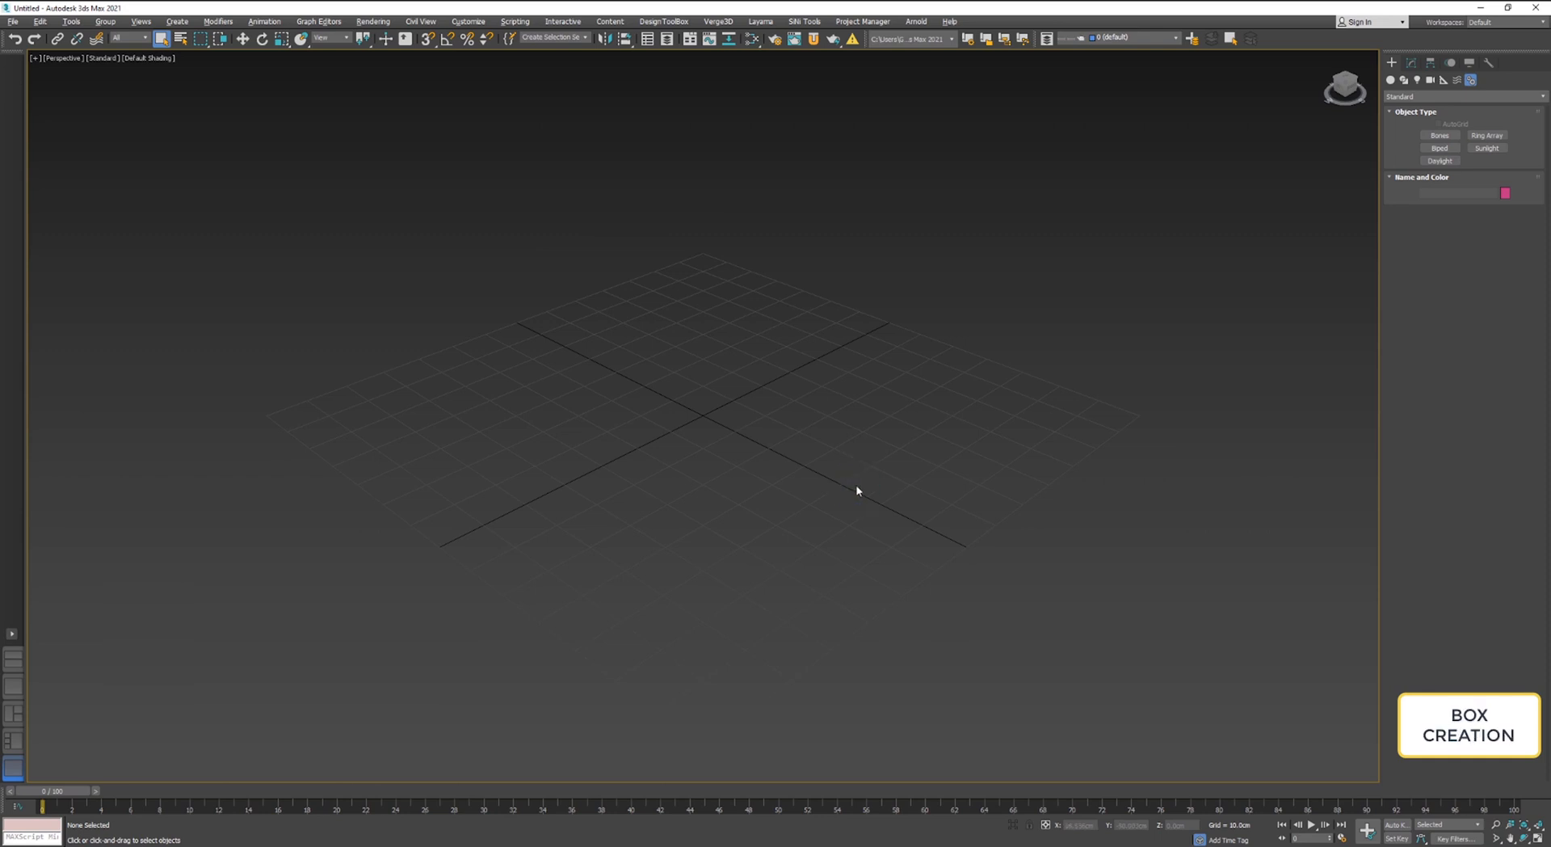
mouse_move(996, 524)
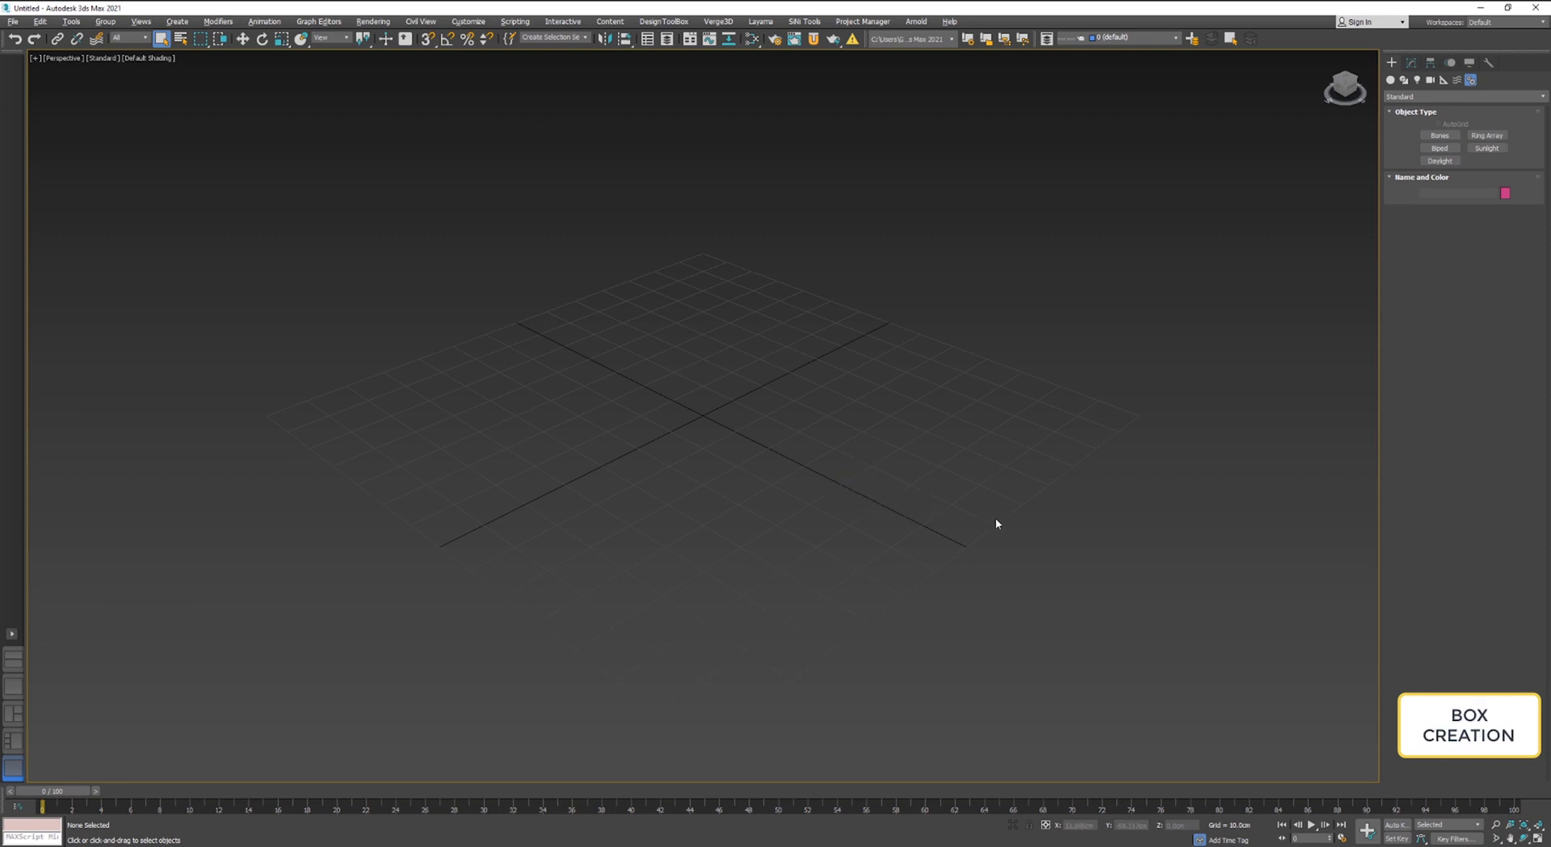
Create a Box primitive: square base at the grid centre, raised into a cube
click(1390, 79)
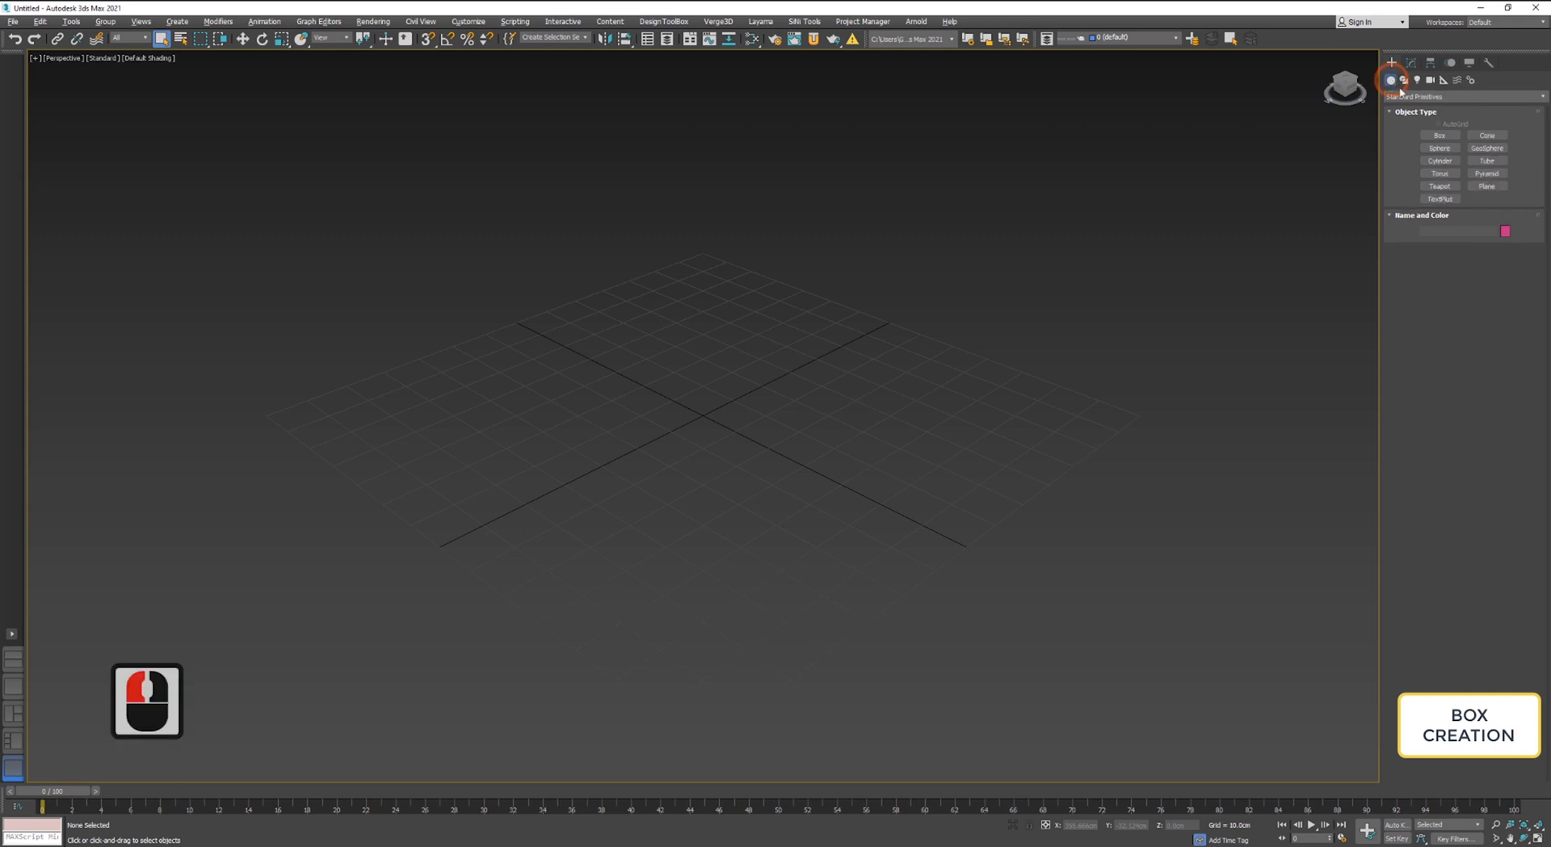
click(1440, 134)
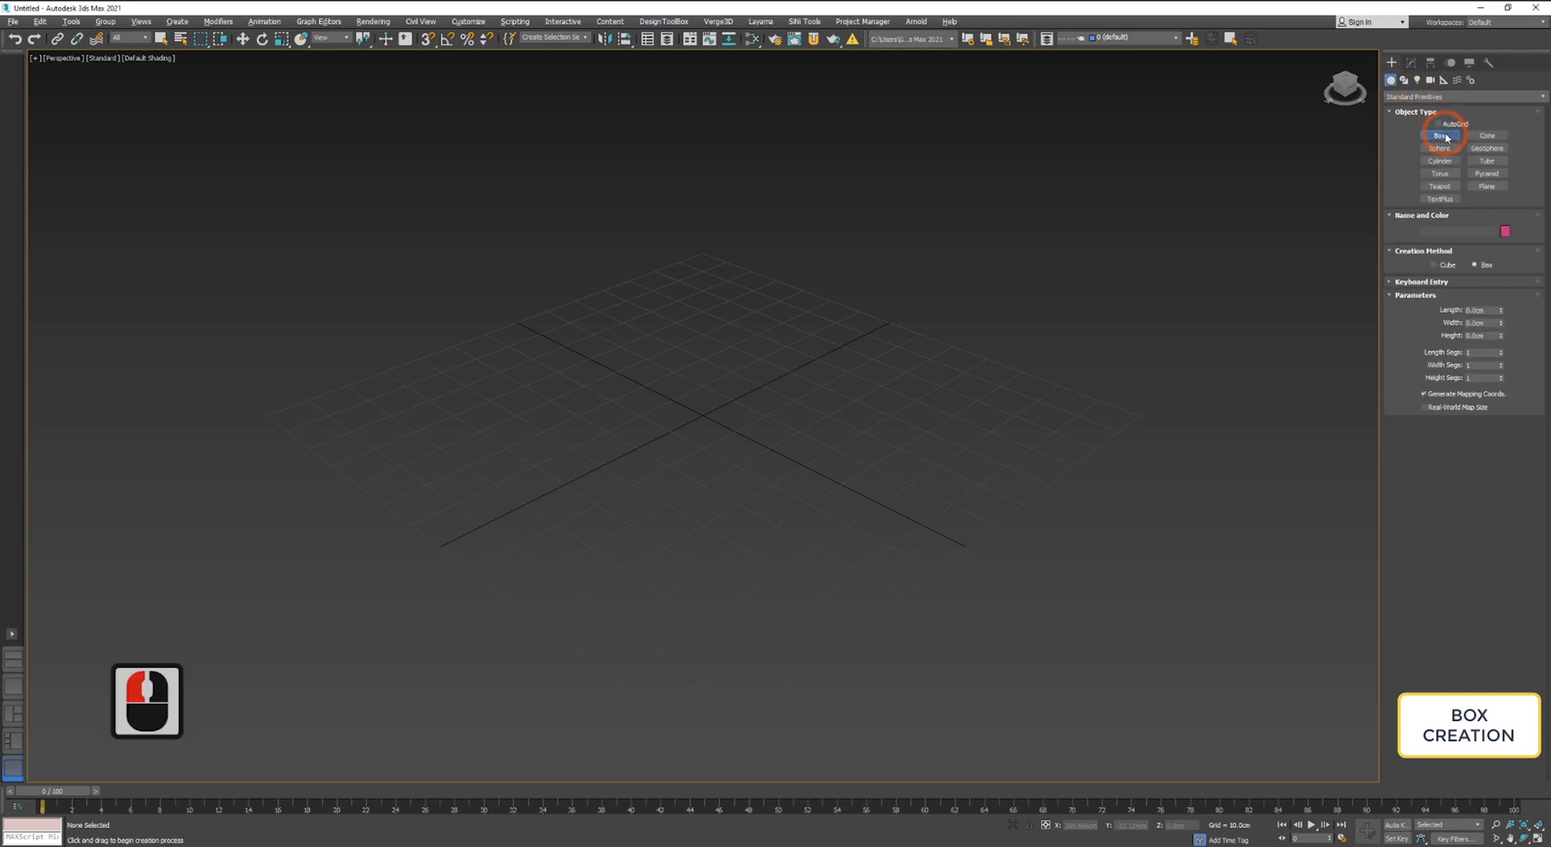
click(1440, 134)
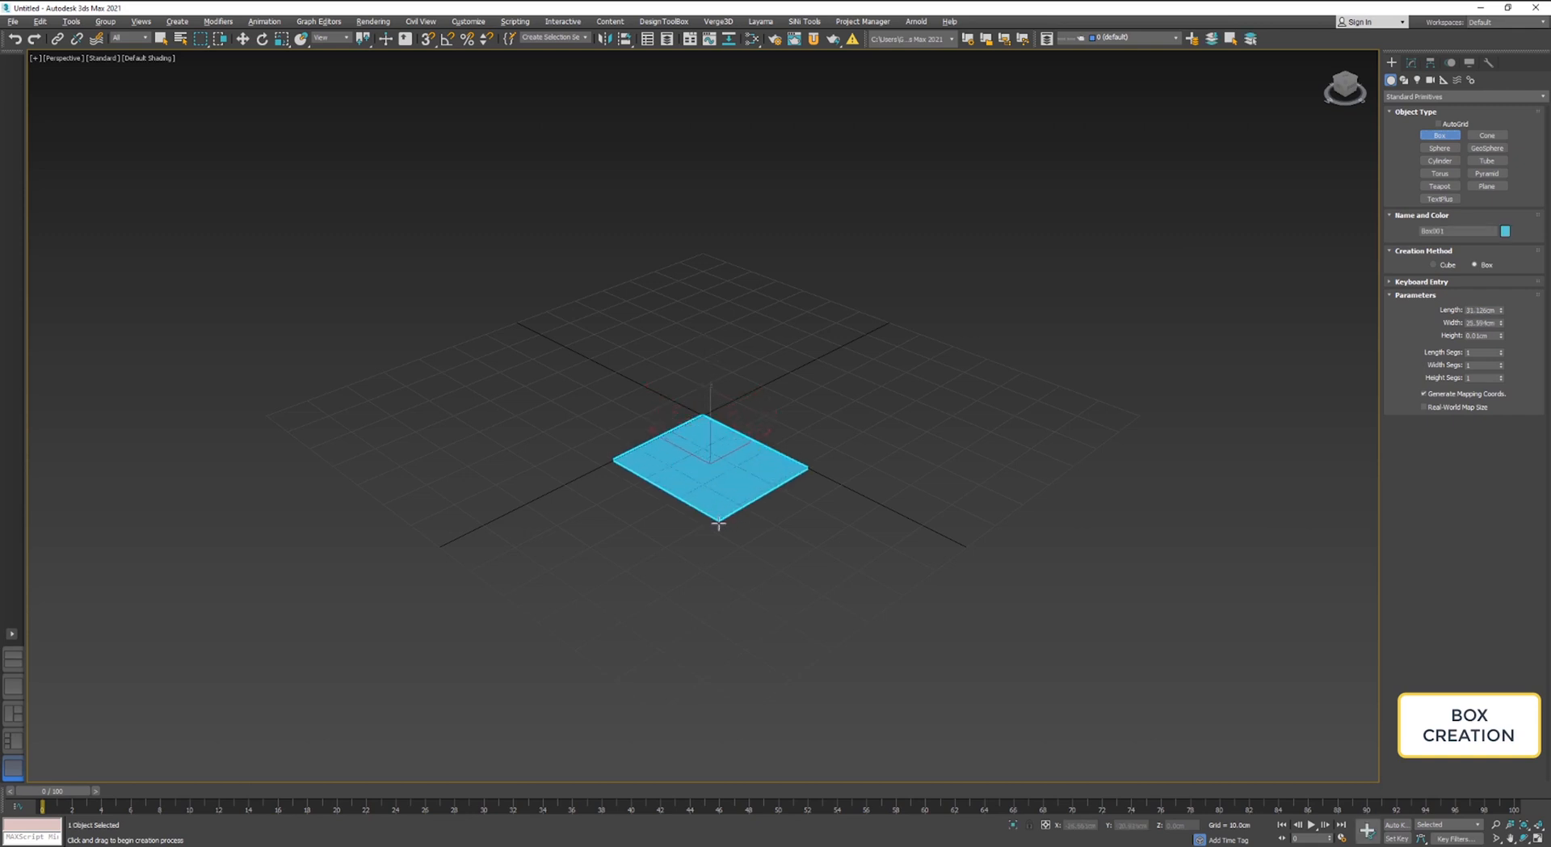
drag(712, 465, 746, 376)
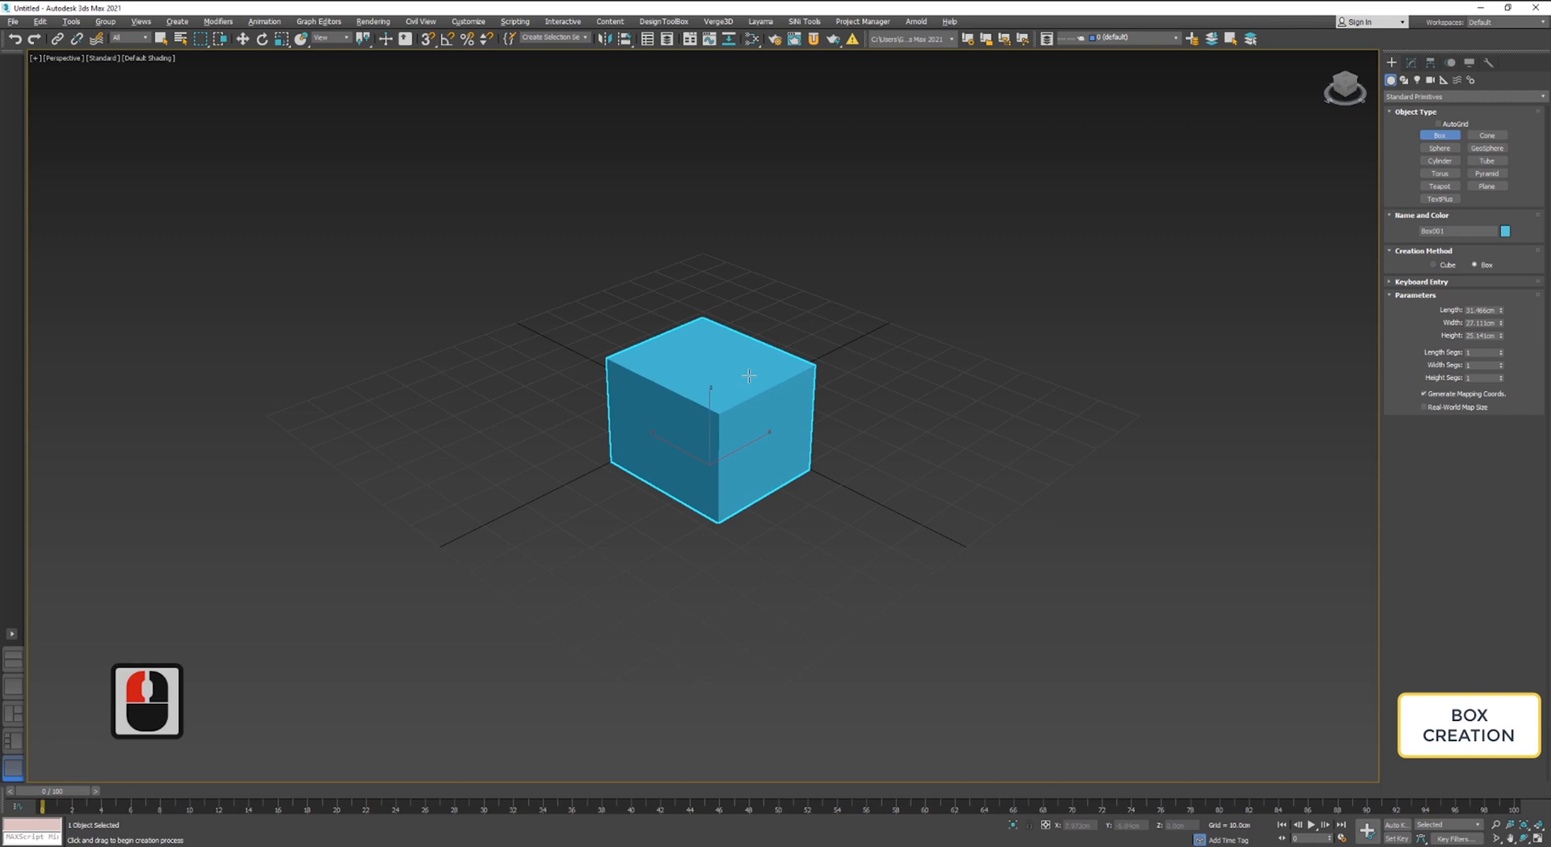
drag(747, 377, 747, 298)
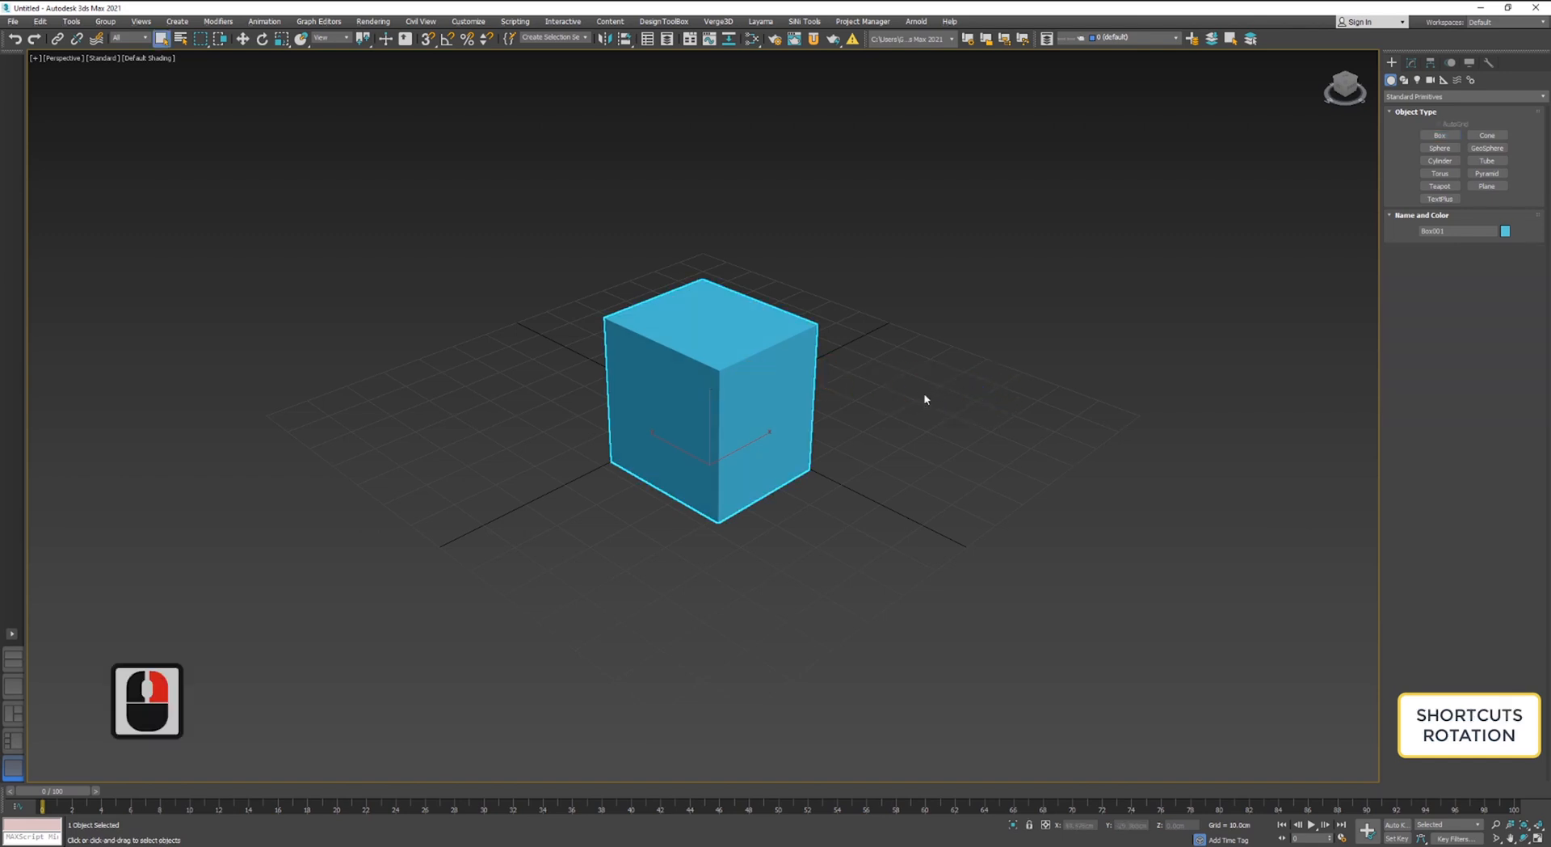
mouse_move(883, 402)
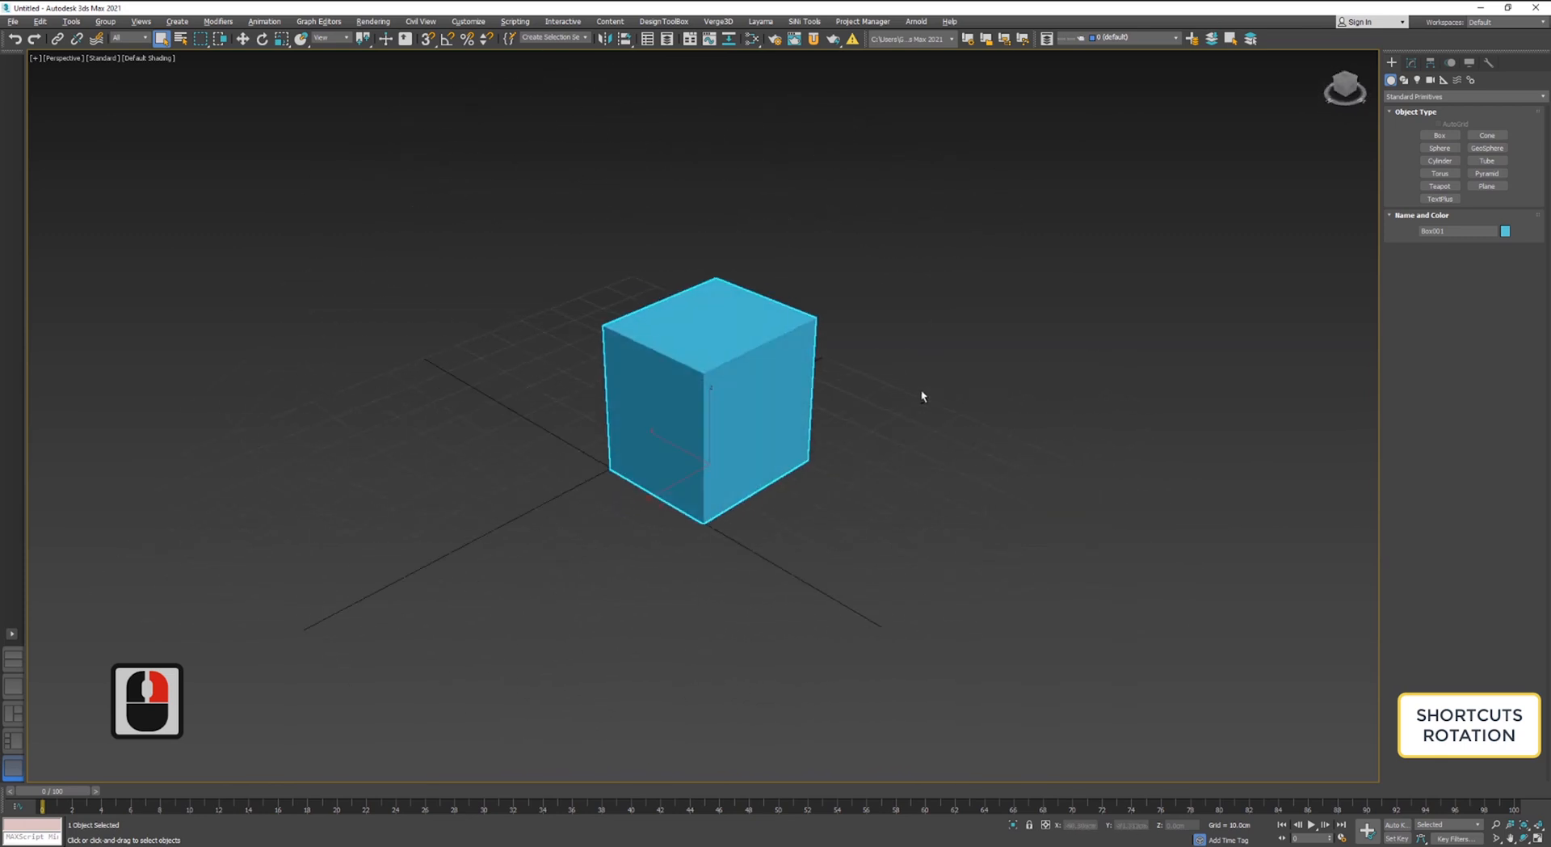
Orbit the Perspective view around the blue cube to new angles
drag(708, 396, 708, 376)
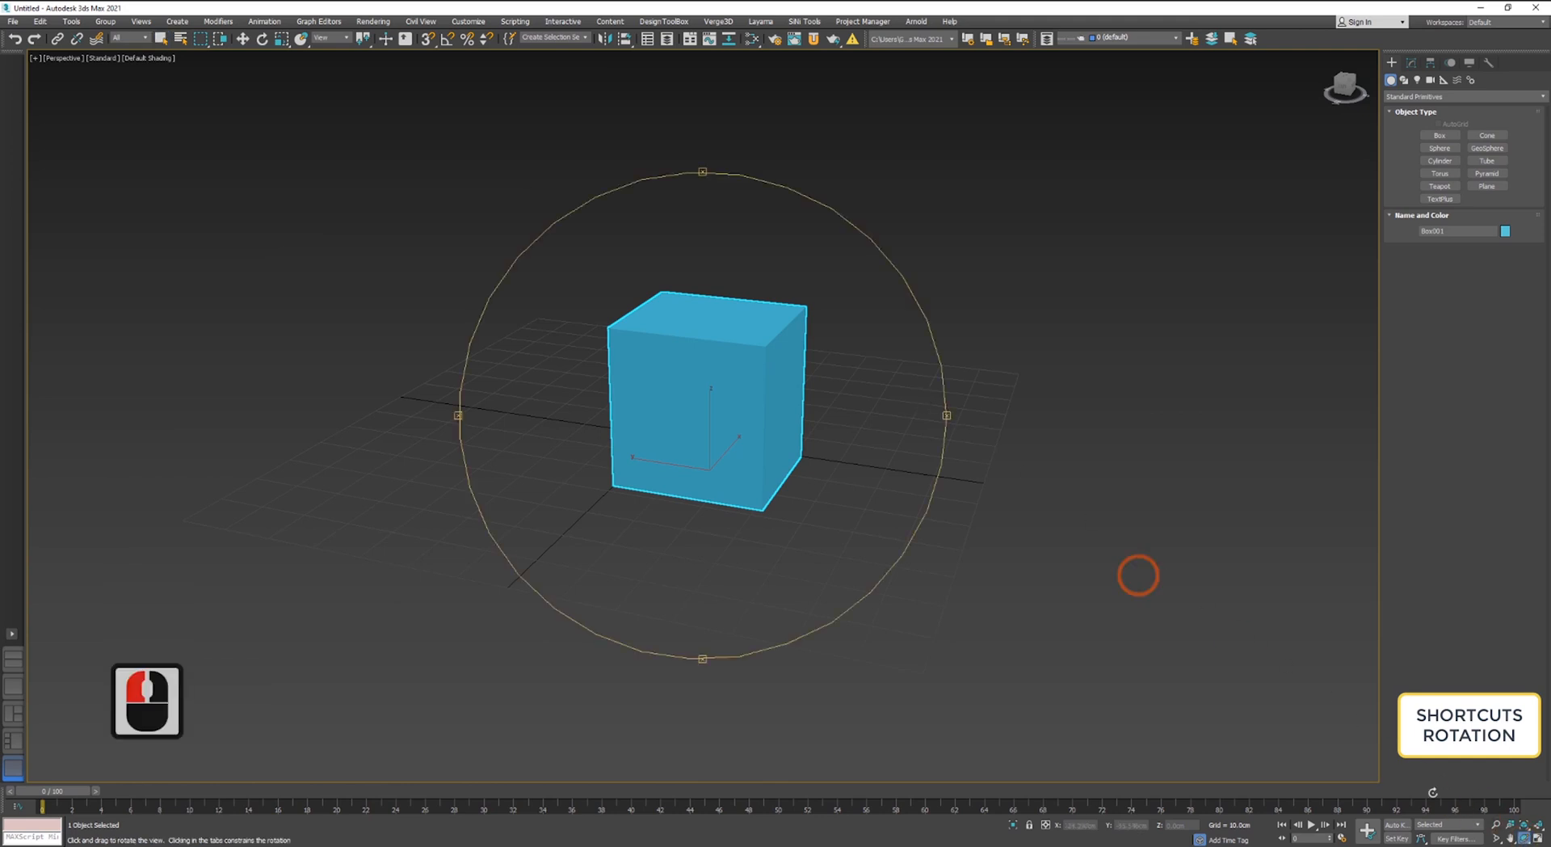
drag(1137, 576, 762, 353)
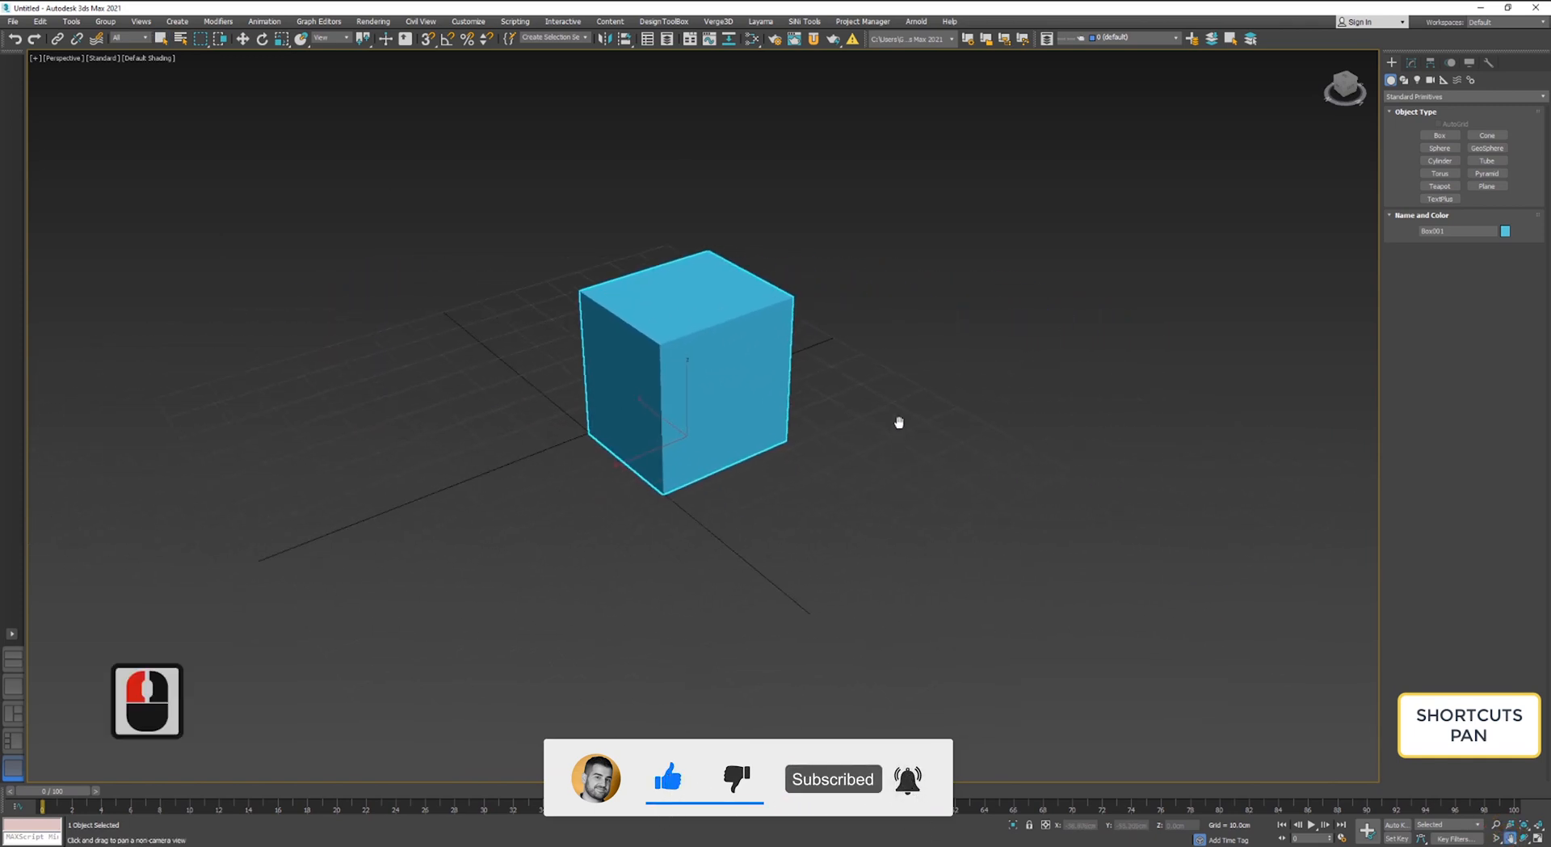
Pan the cube upward in frame, then toggle to the four-viewport layout with Alt+W
click(895, 422)
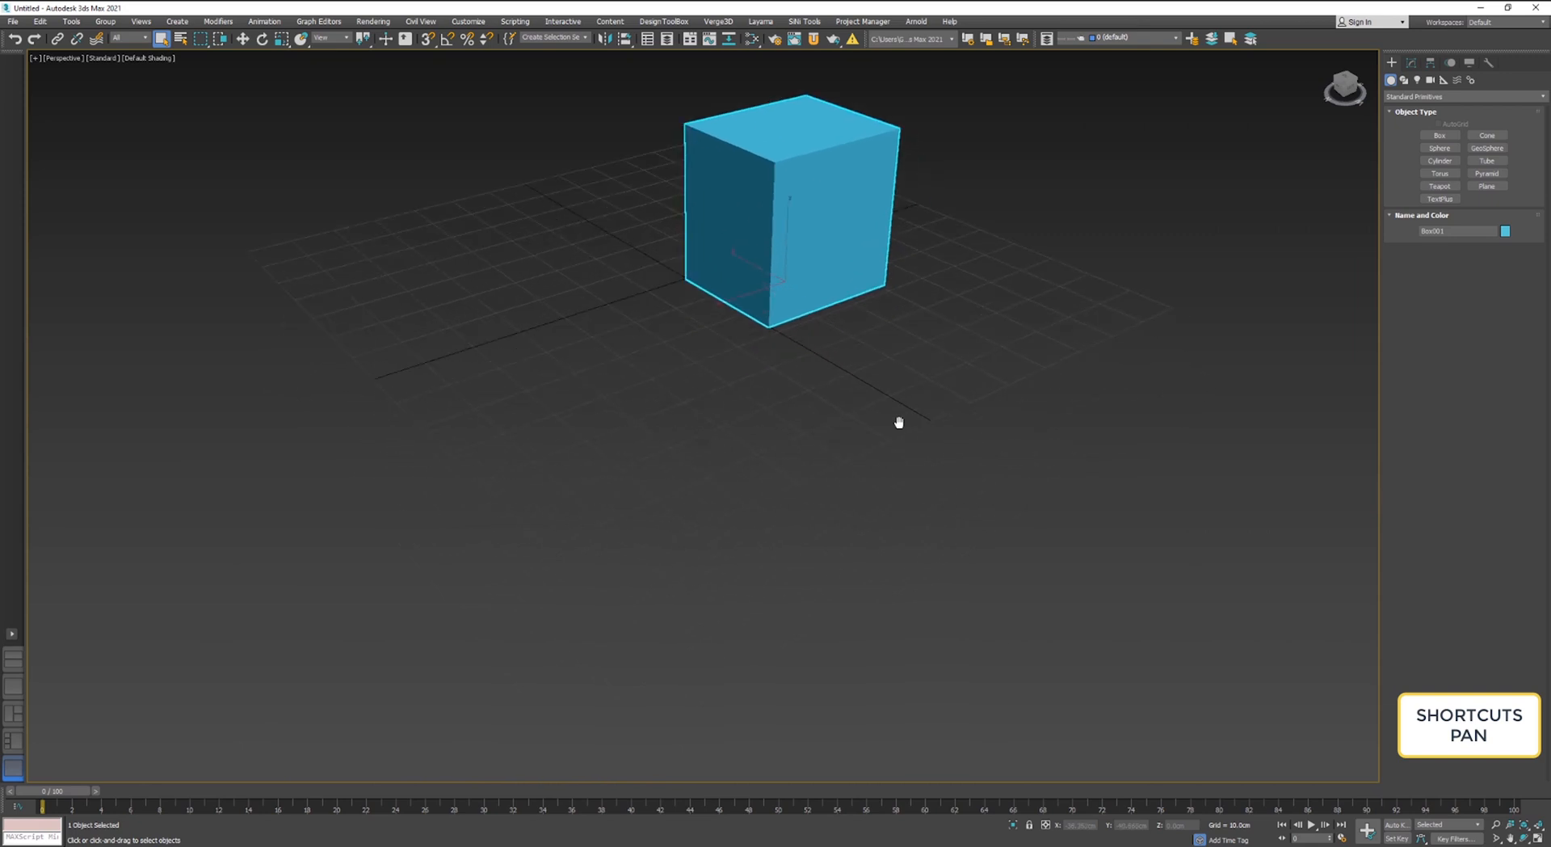
key(Alt+w)
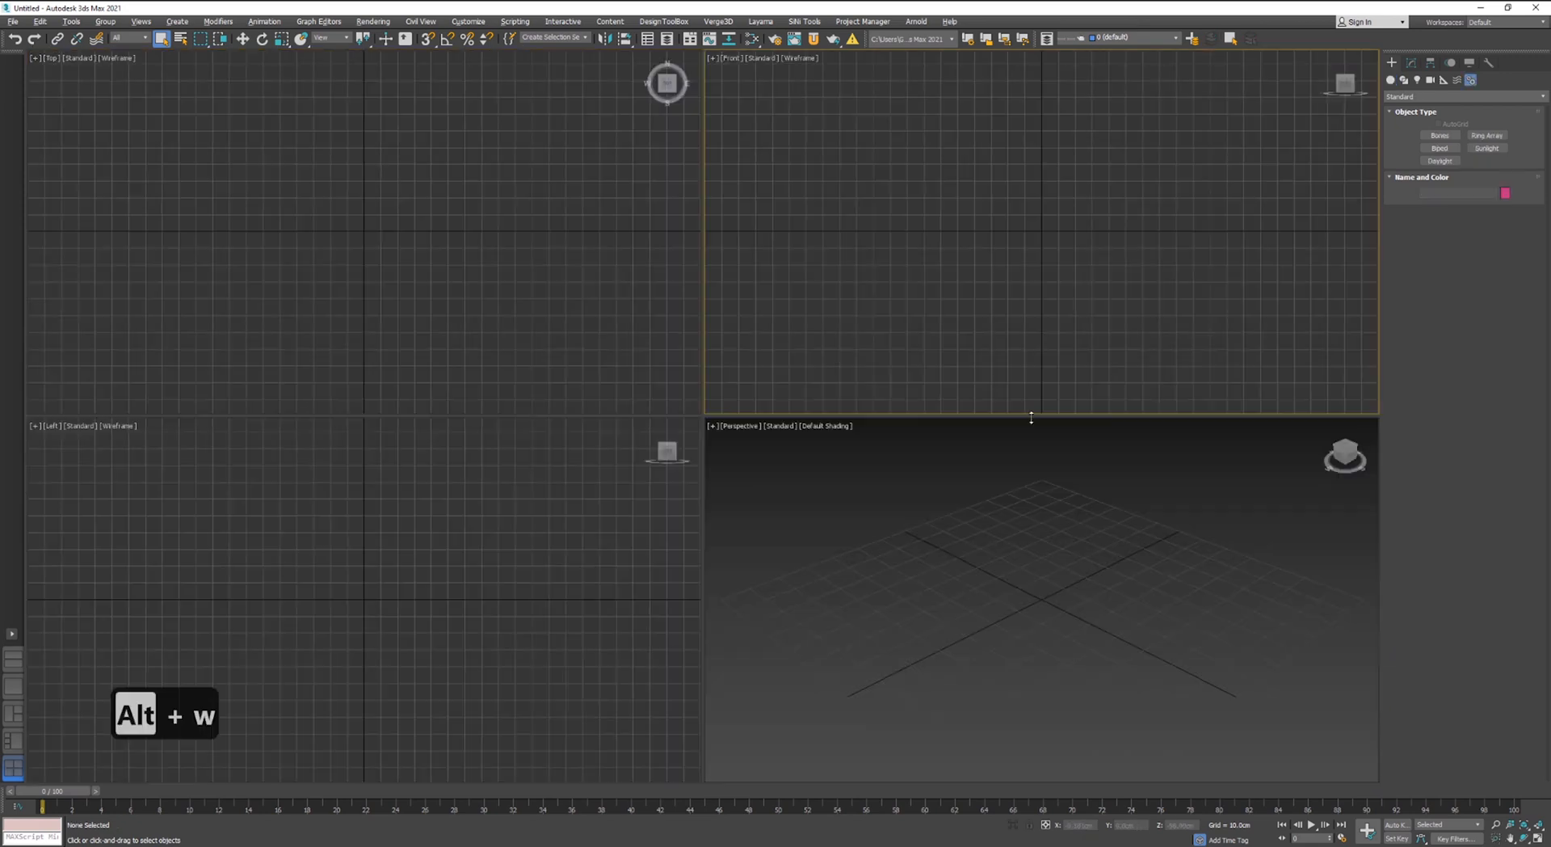
Maximize the Perspective view again and zoom out three wheel steps
key(Alt+w)
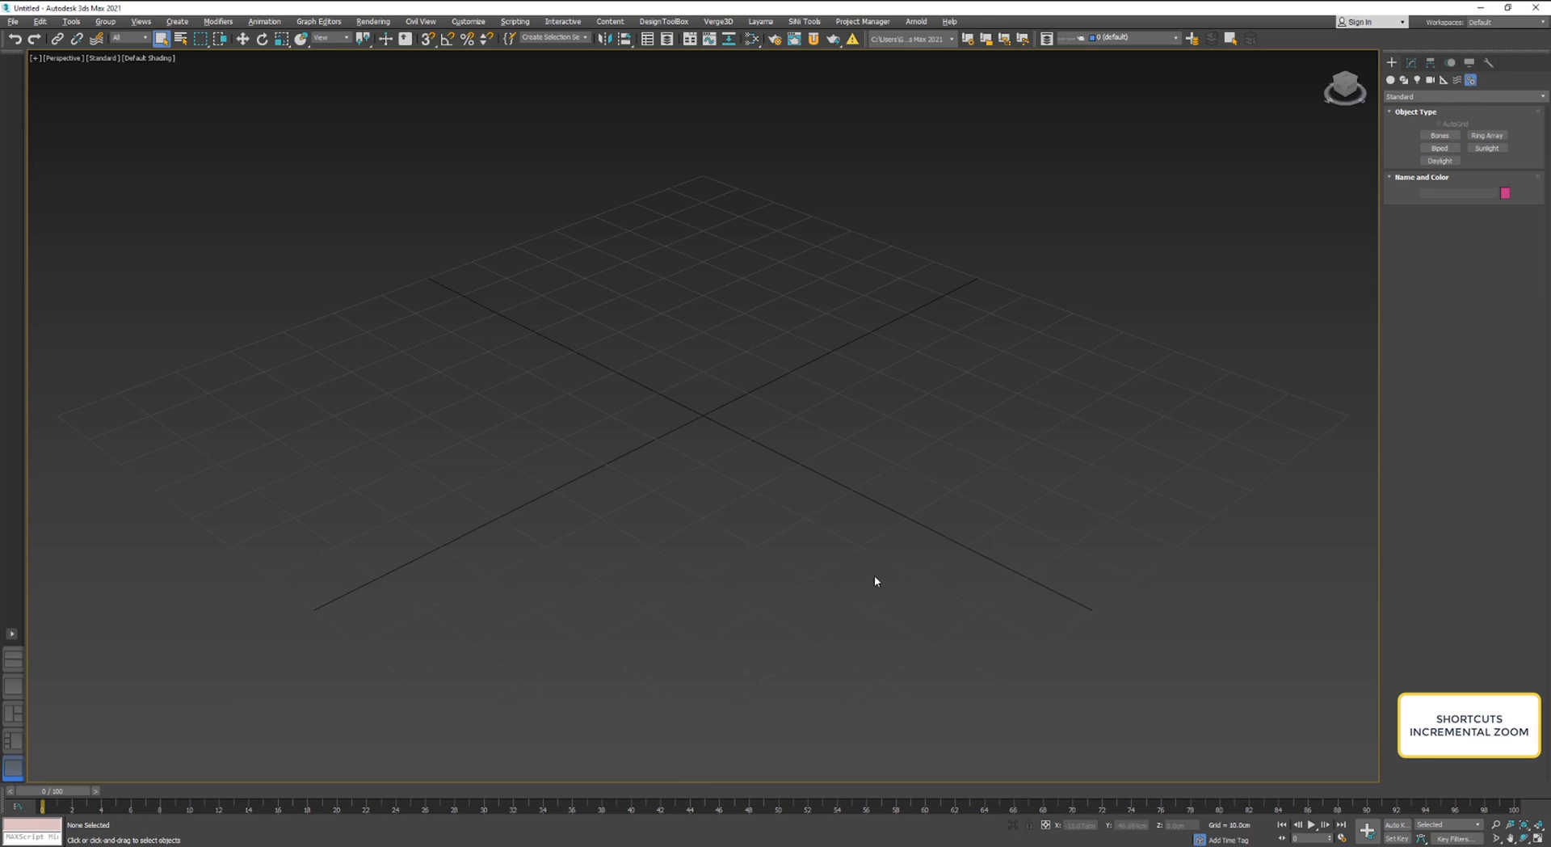
scroll(down, 3)
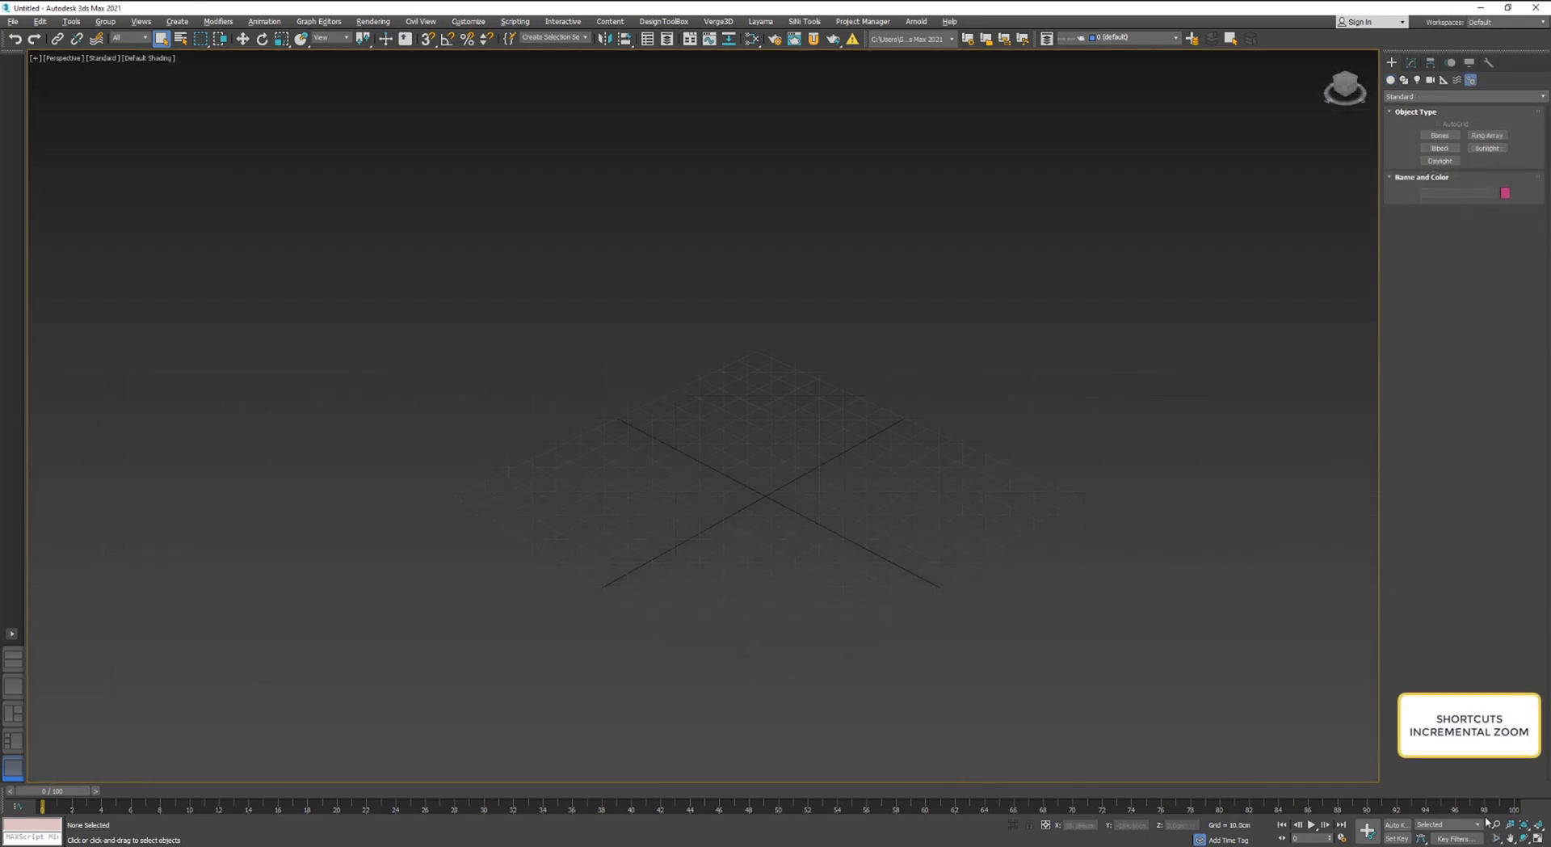
Toggle Alt+W to return to the four-viewport Top, Front, Left and Perspective layout
key(alt+w)
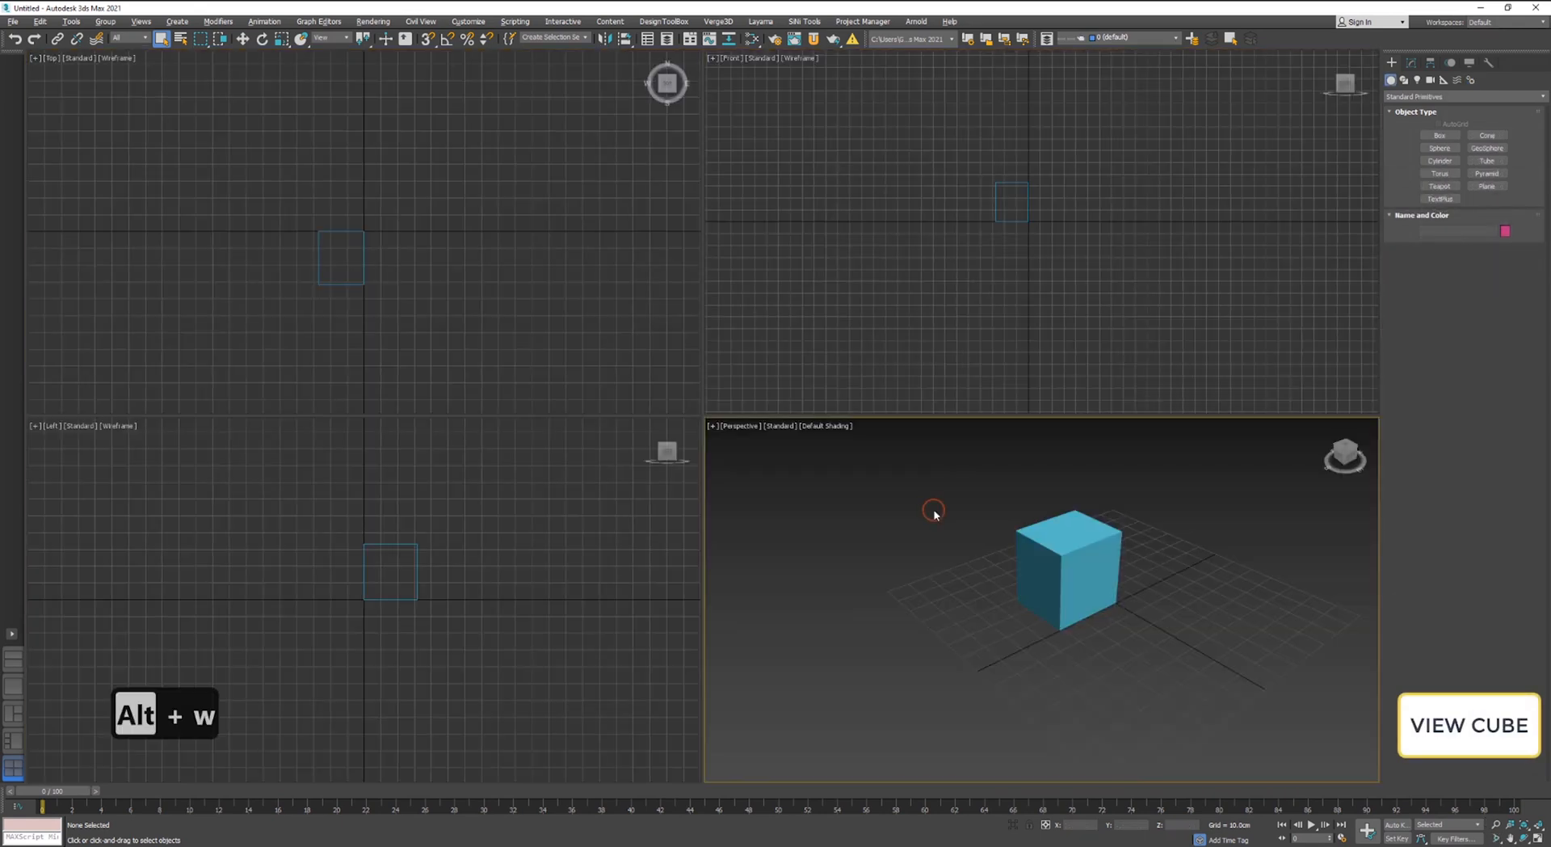
key(alt+w)
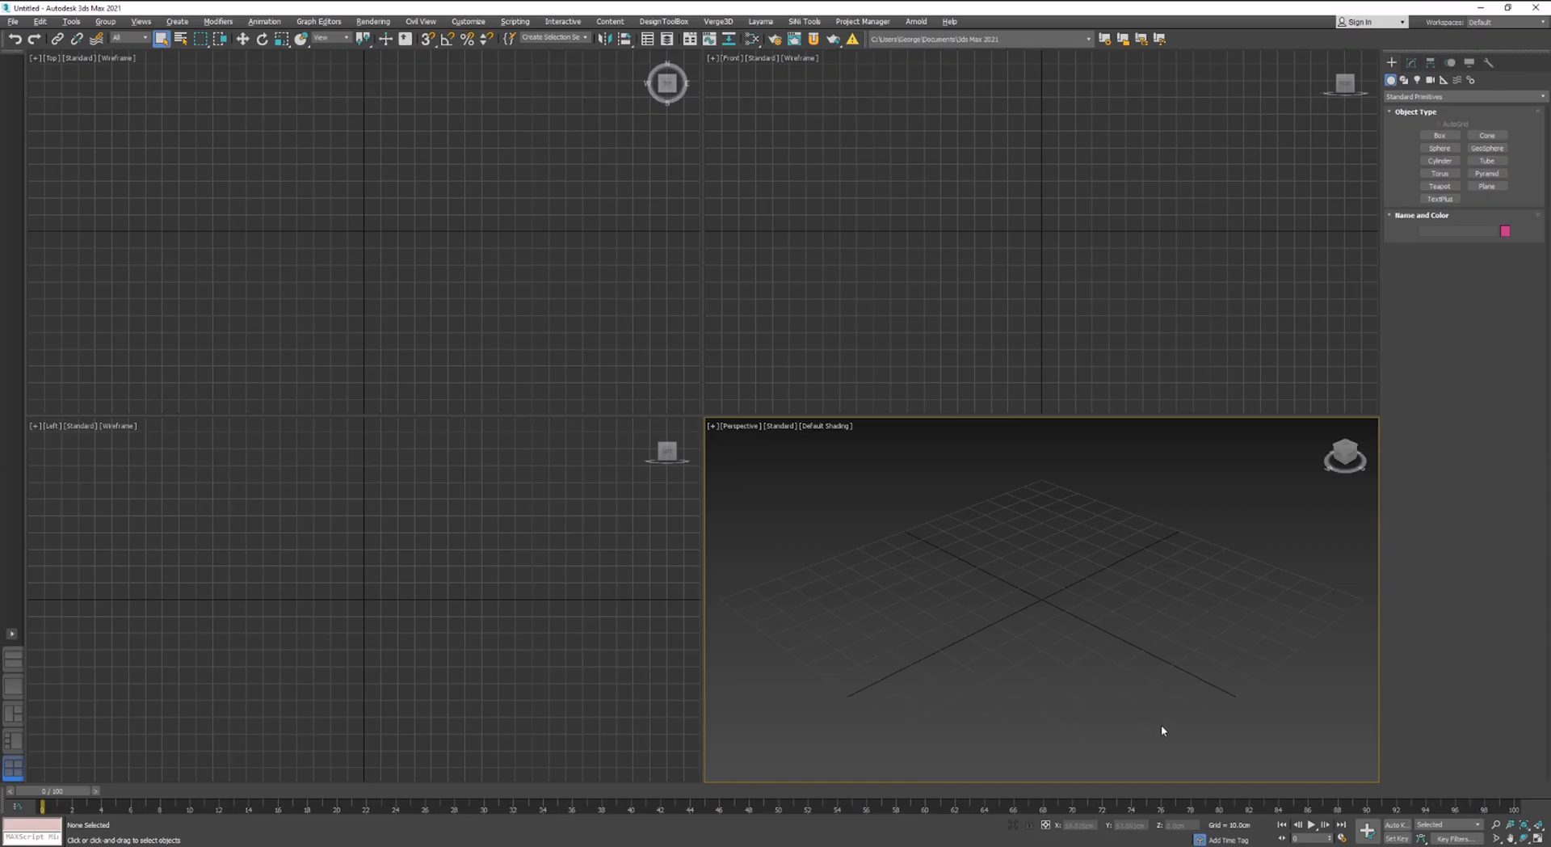
mouse_move(1185, 52)
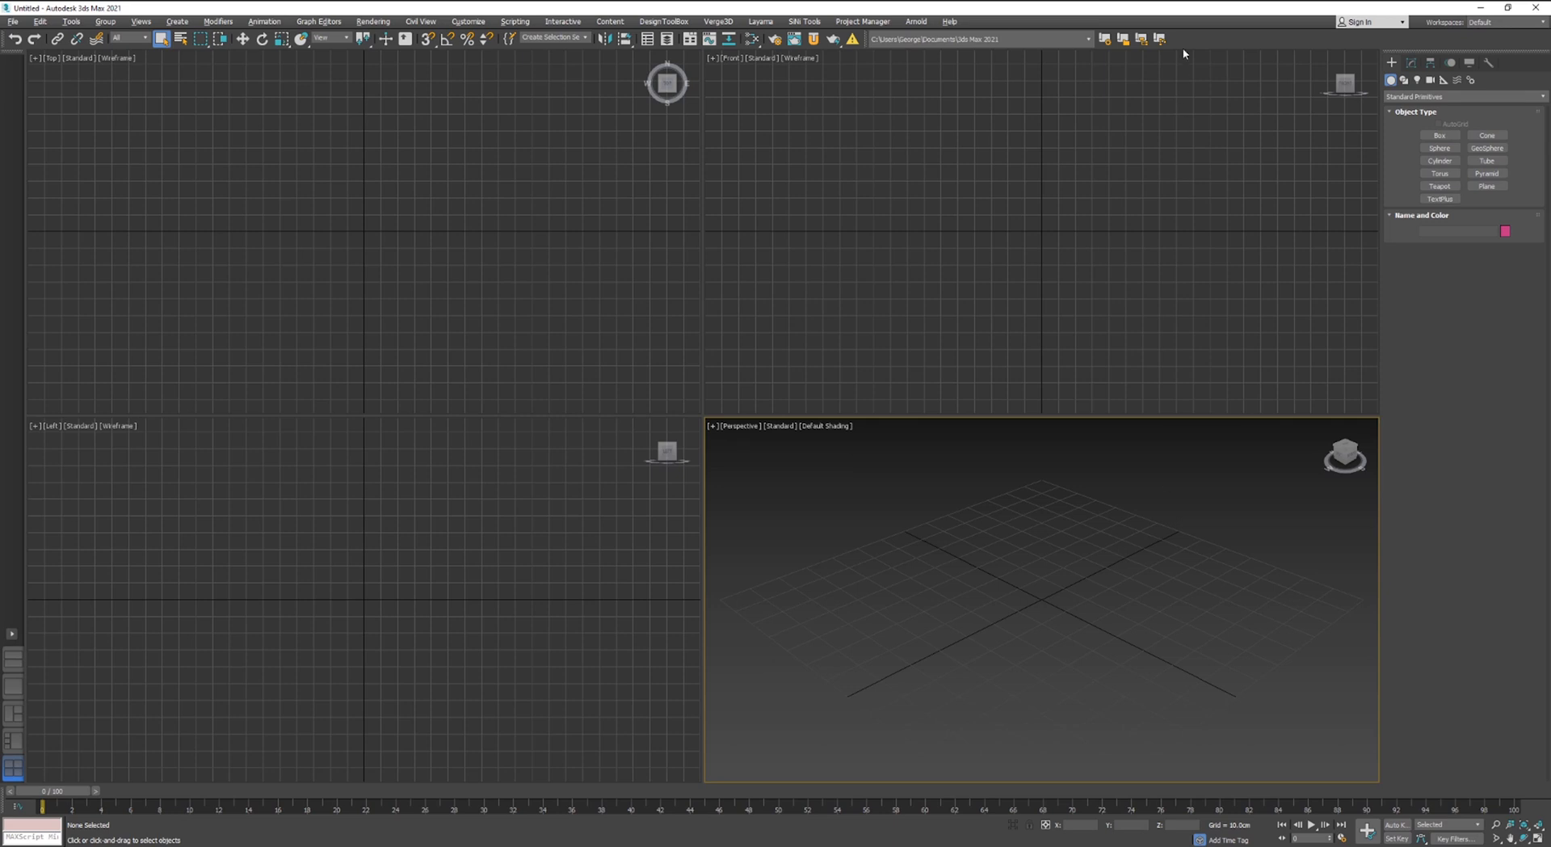
mouse_move(1187, 53)
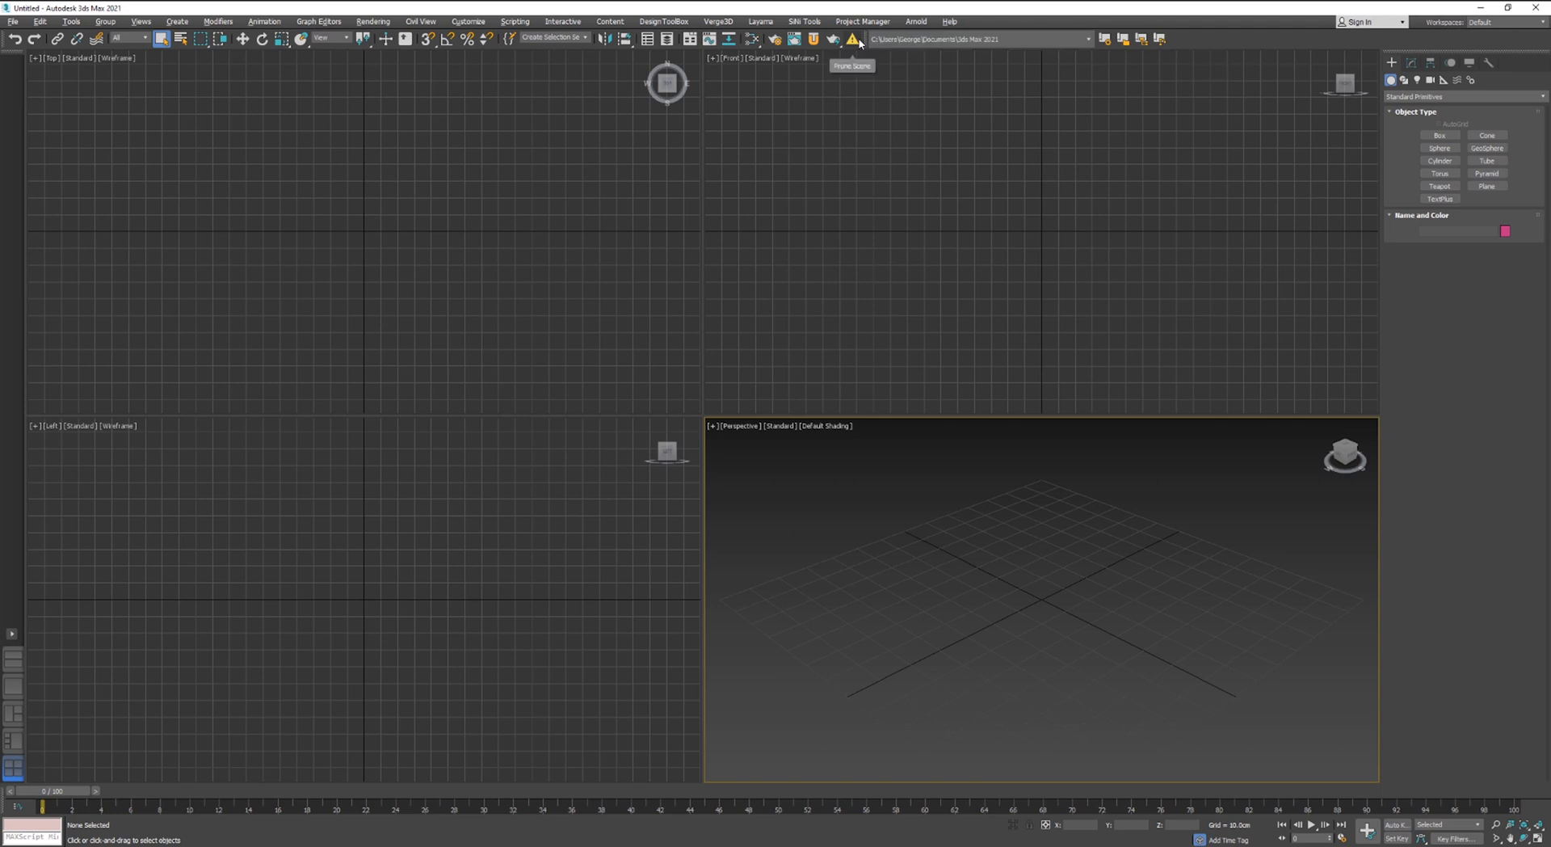
mouse_move(863, 40)
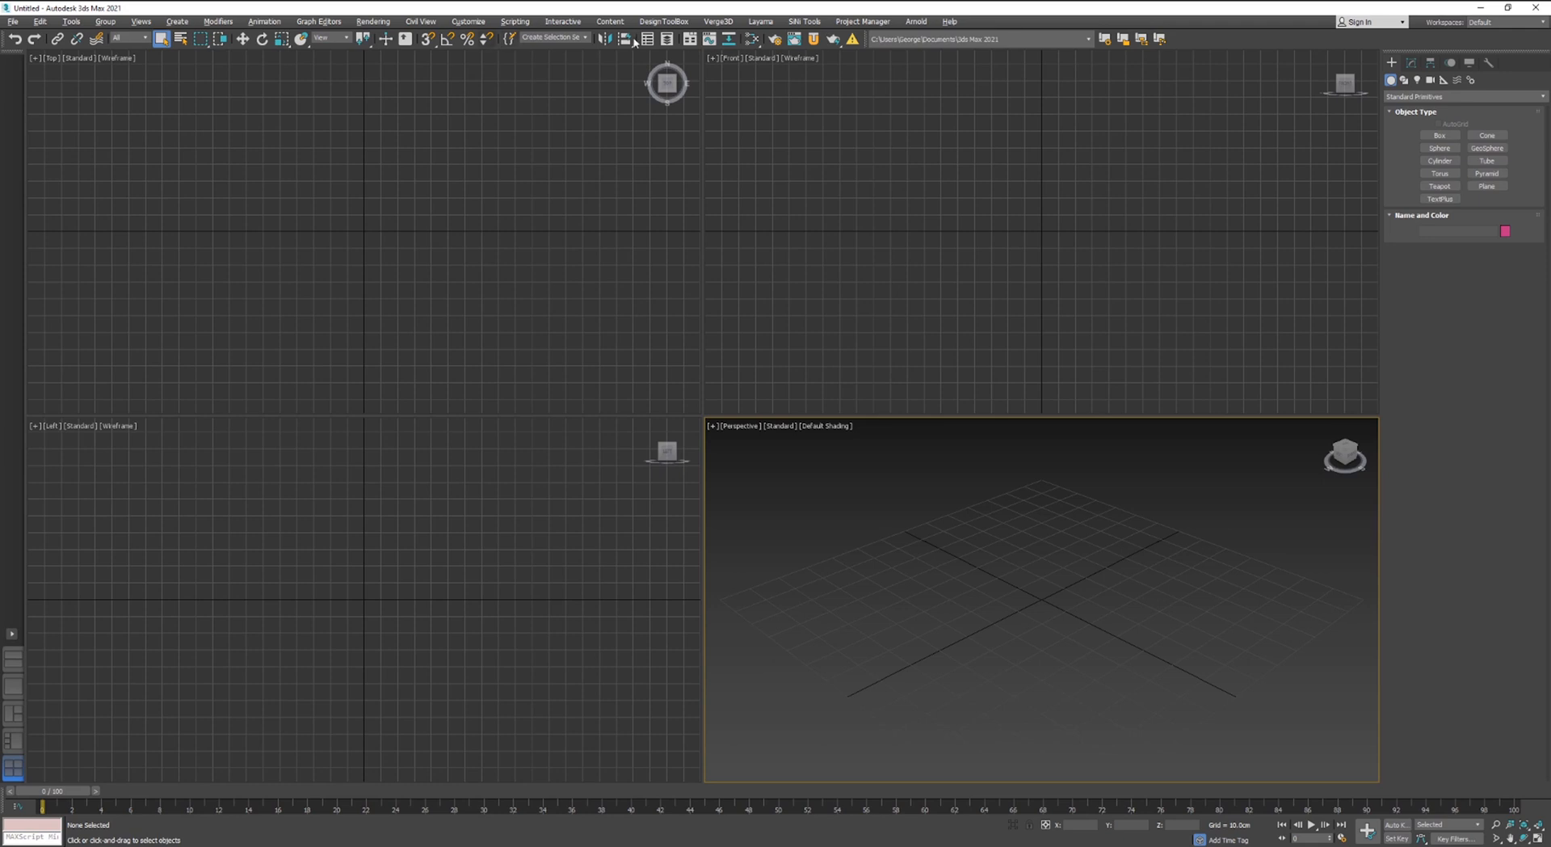
mouse_move(435, 37)
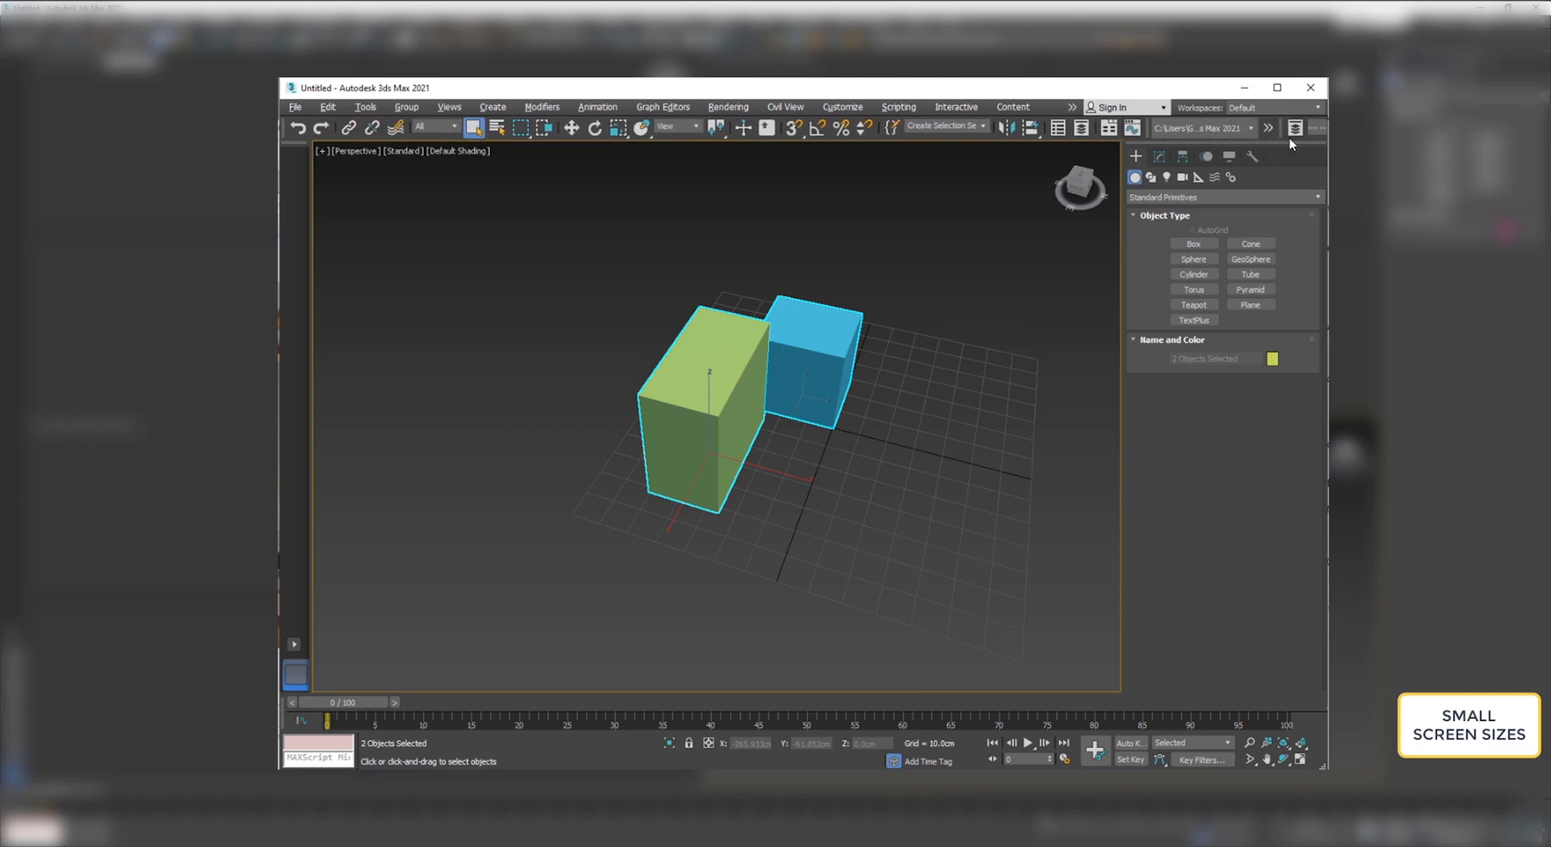
mouse_move(1131, 127)
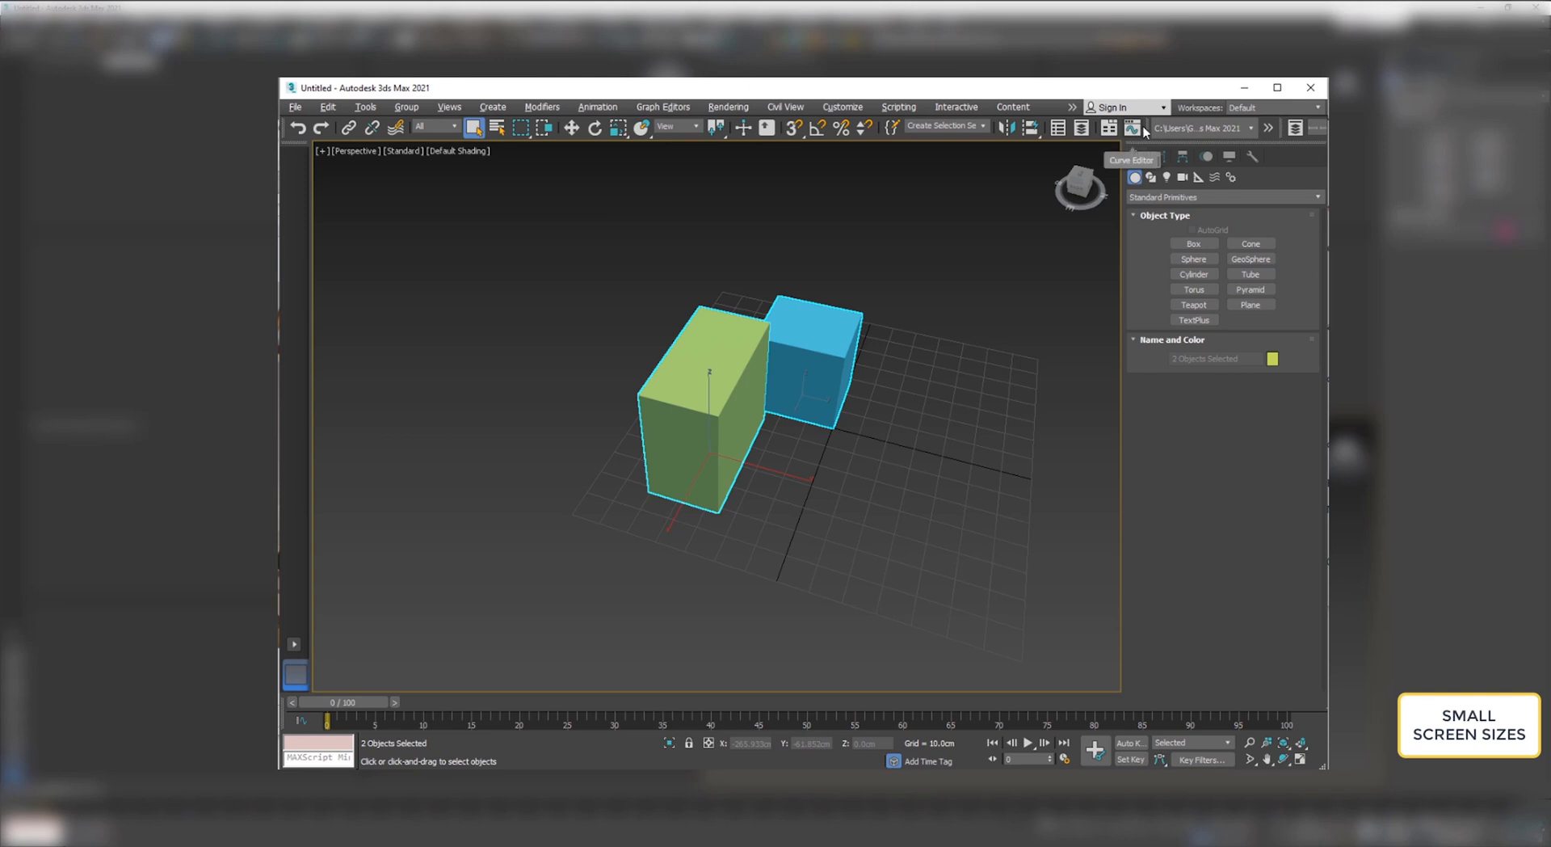
mouse_move(1095, 132)
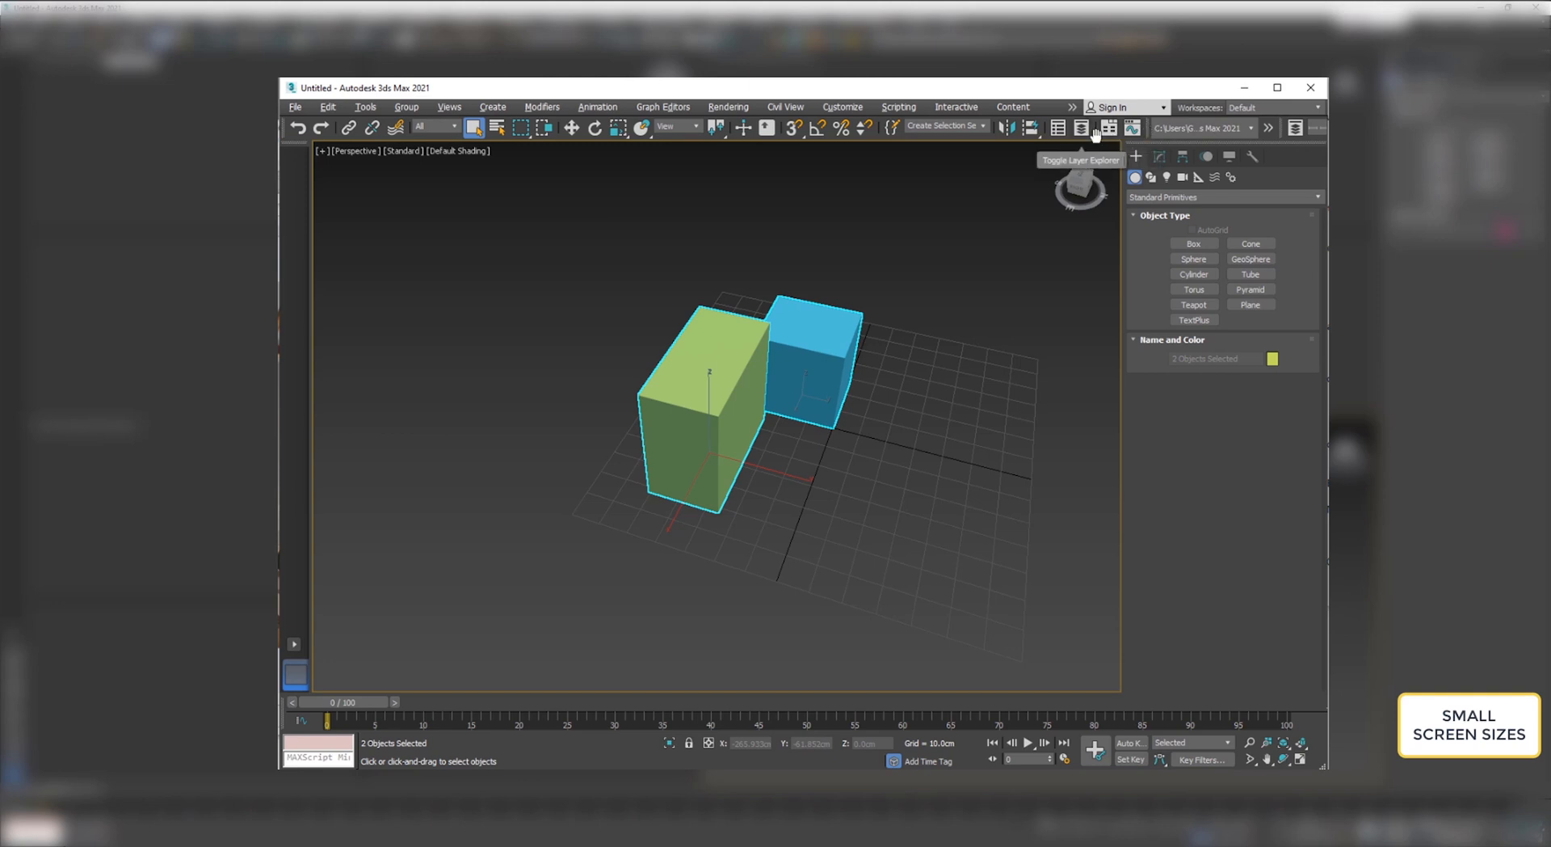